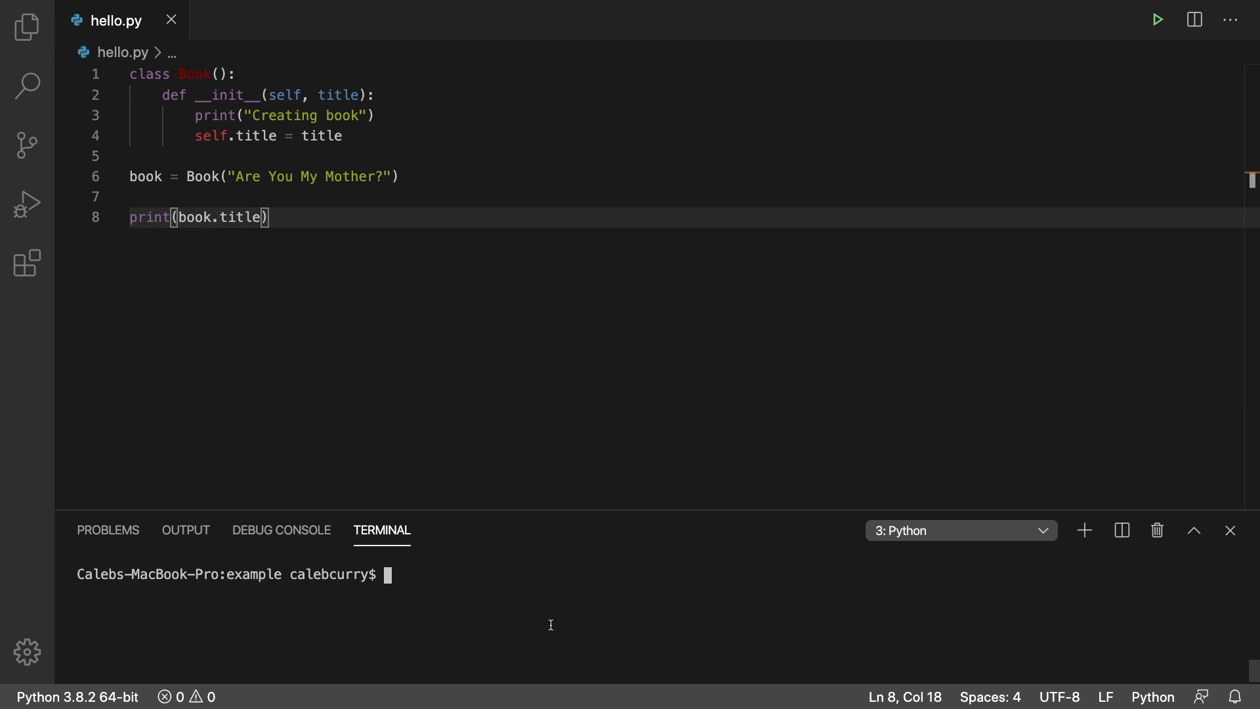
pyautogui.moveTo(552, 586)
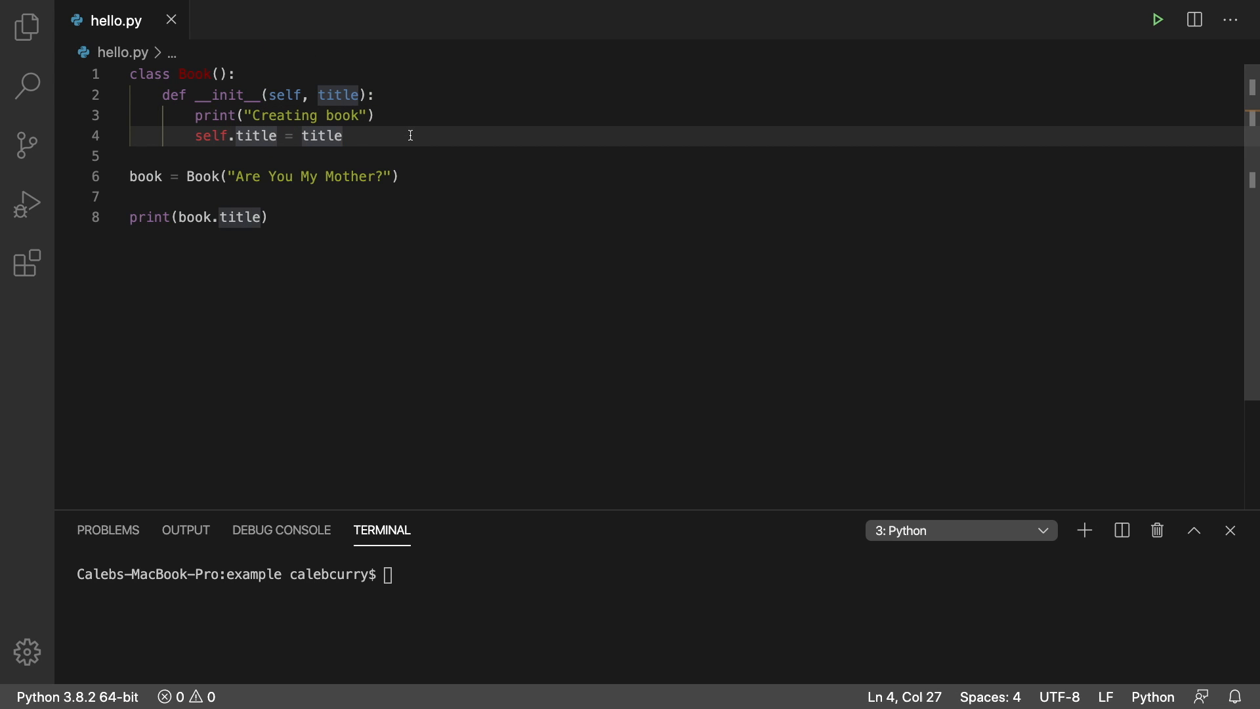
pyautogui.moveTo(203, 177)
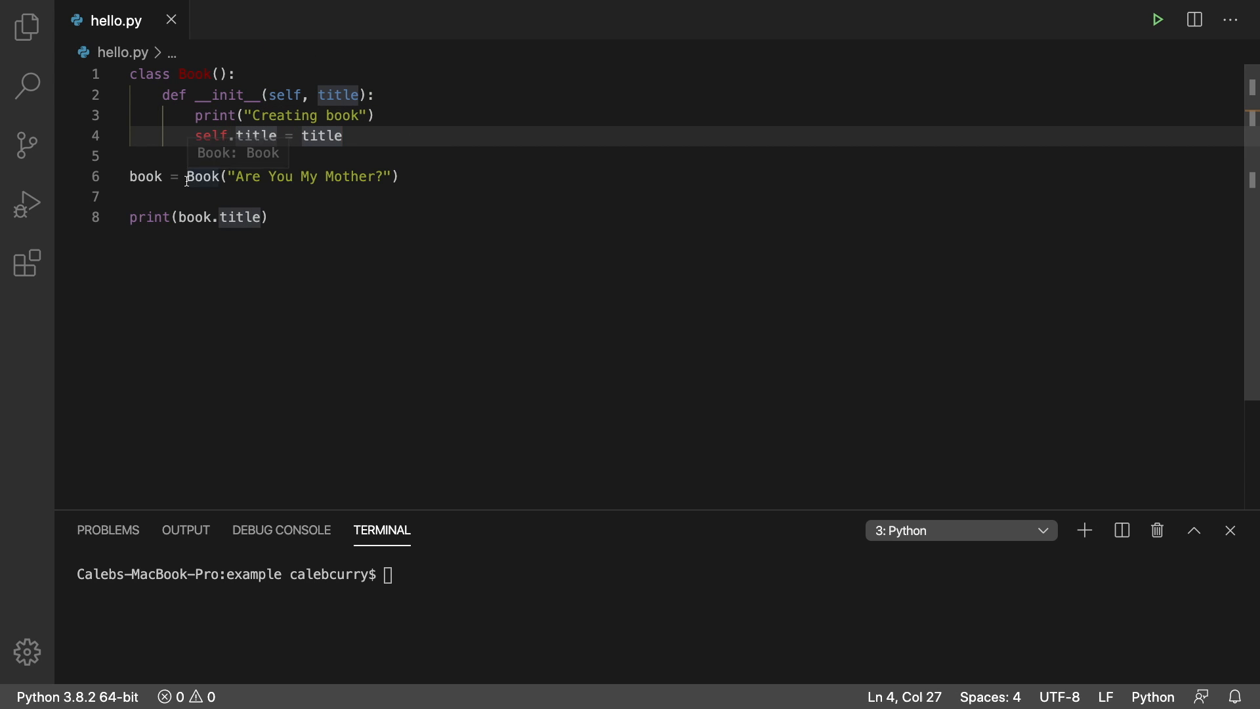
# Step: Remove the print("Creating book") line from the Book constructor
pyautogui.click(374, 115)
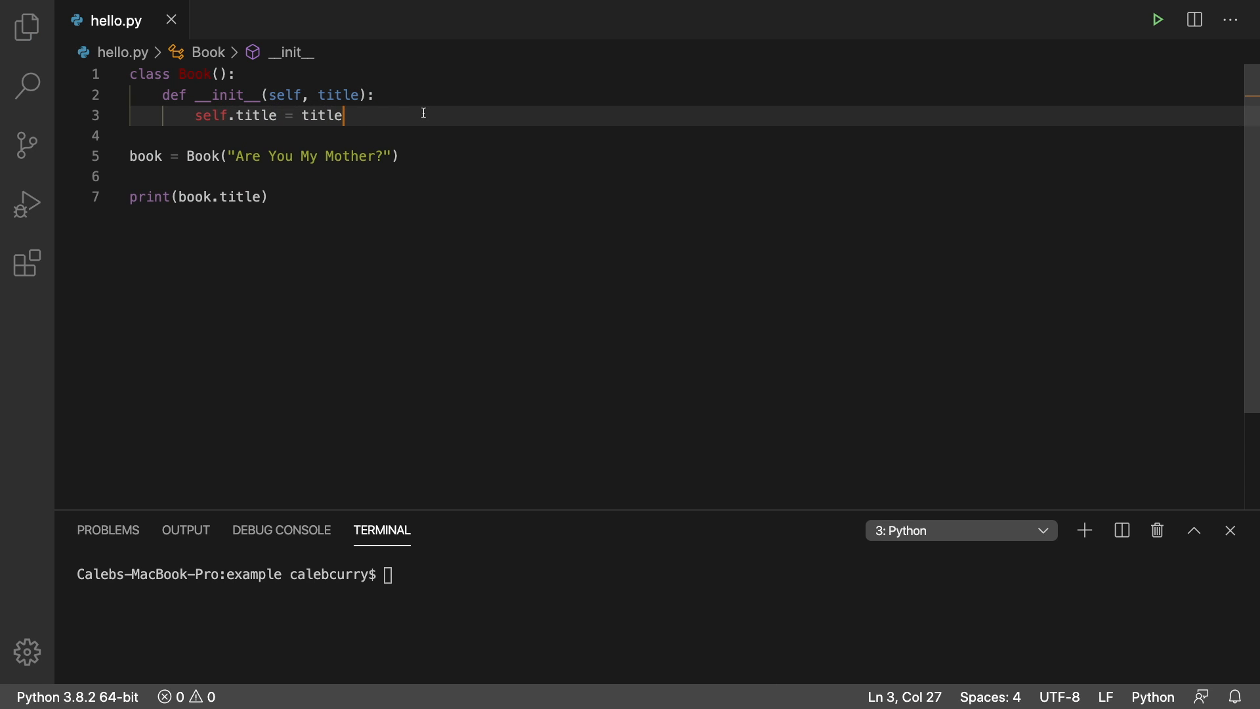
# Step: Add a def is_long(self): method header below self.title = title in the Book class
pyautogui.press('Enter')
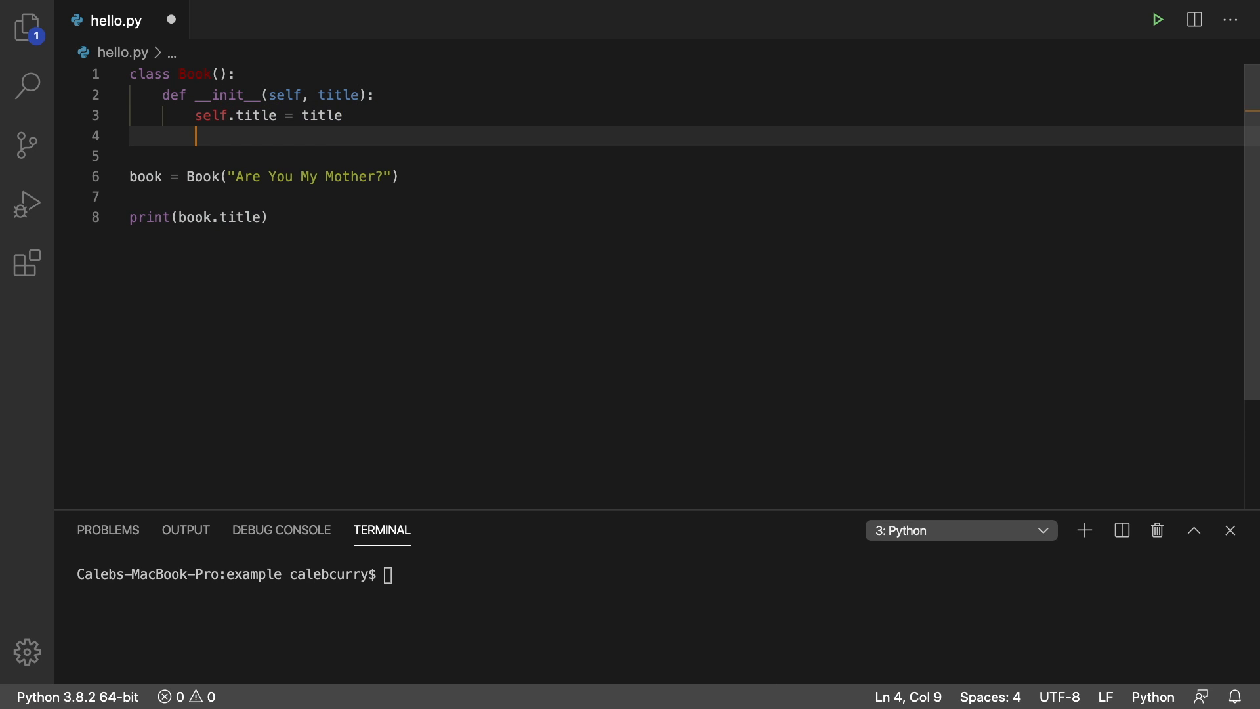
pyautogui.write('d')
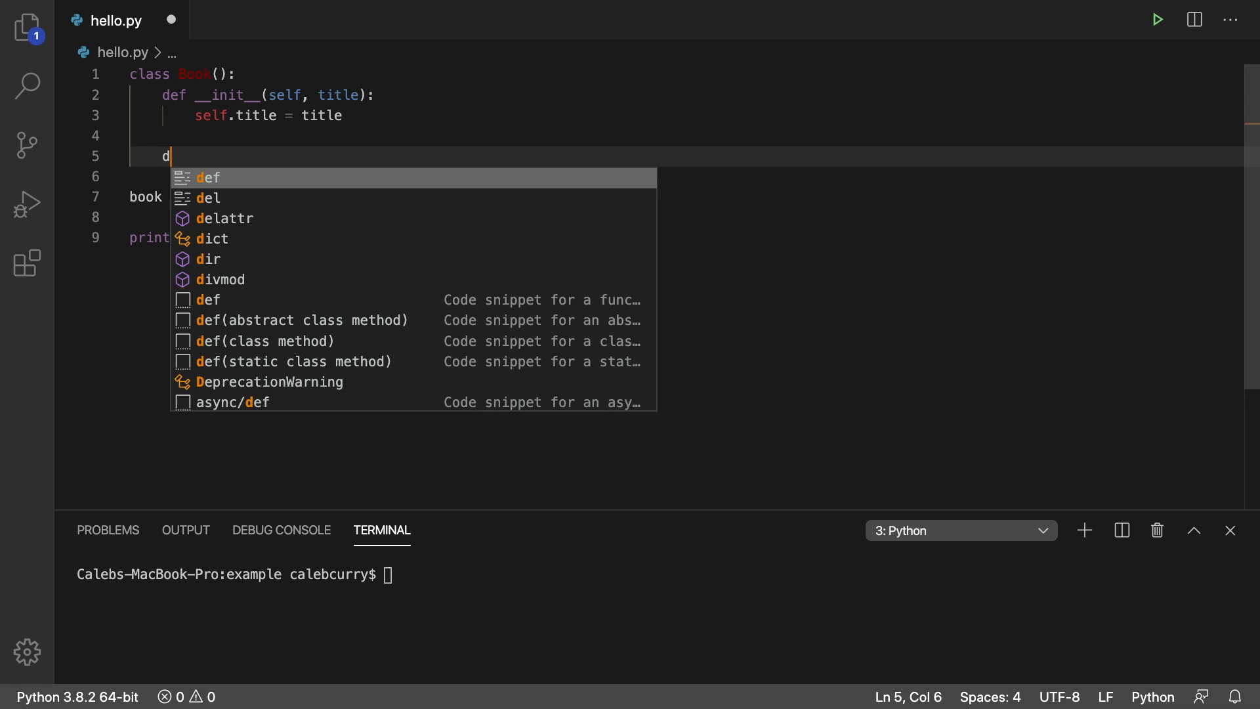
pyautogui.write('ef')
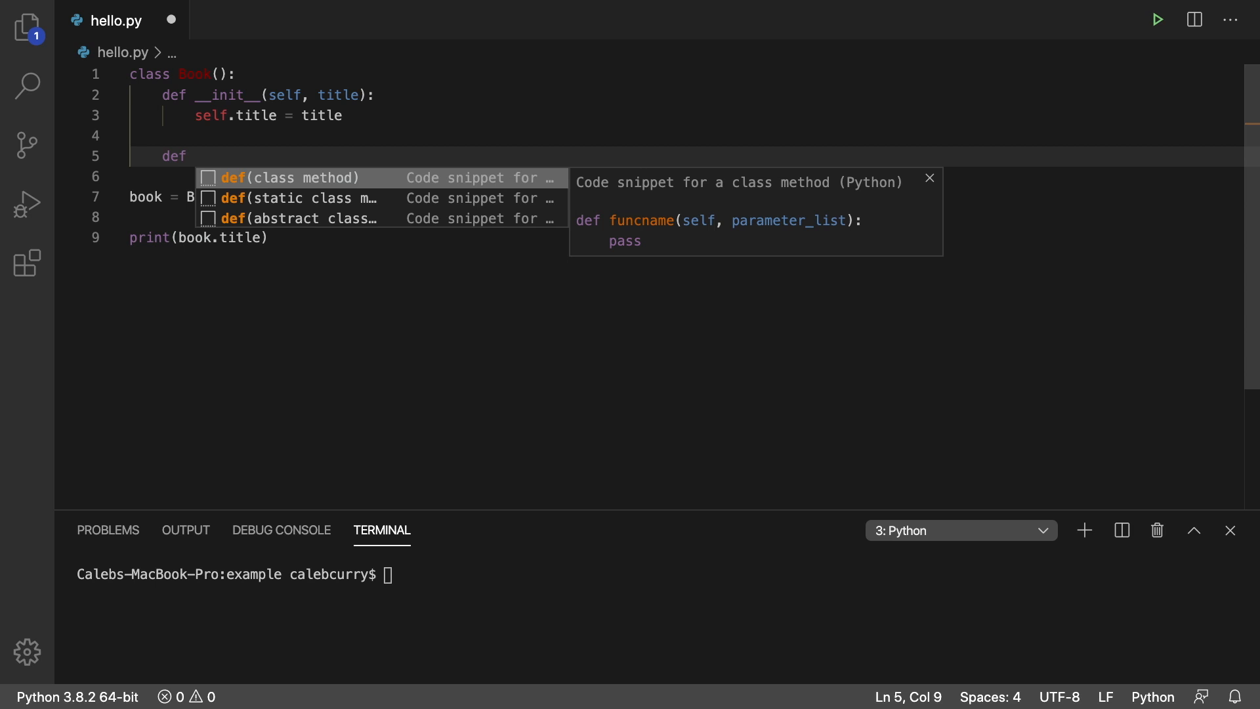
pyautogui.press('Escape')
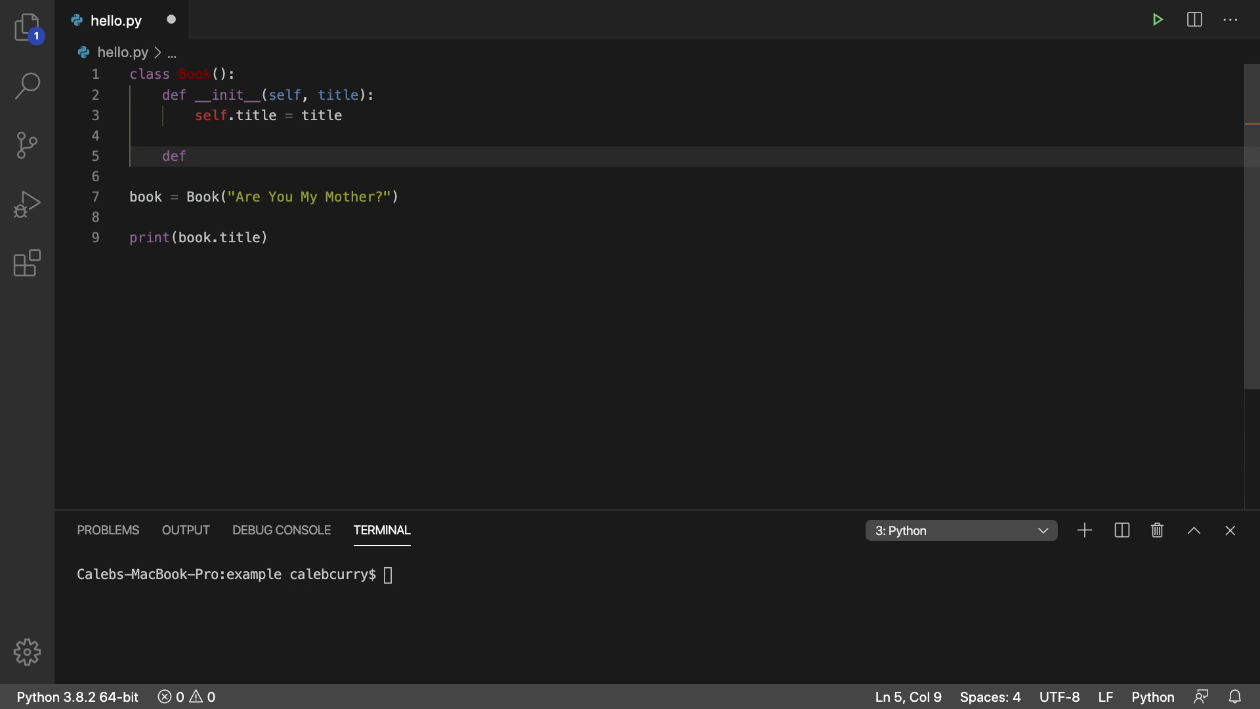
pyautogui.write('is_')
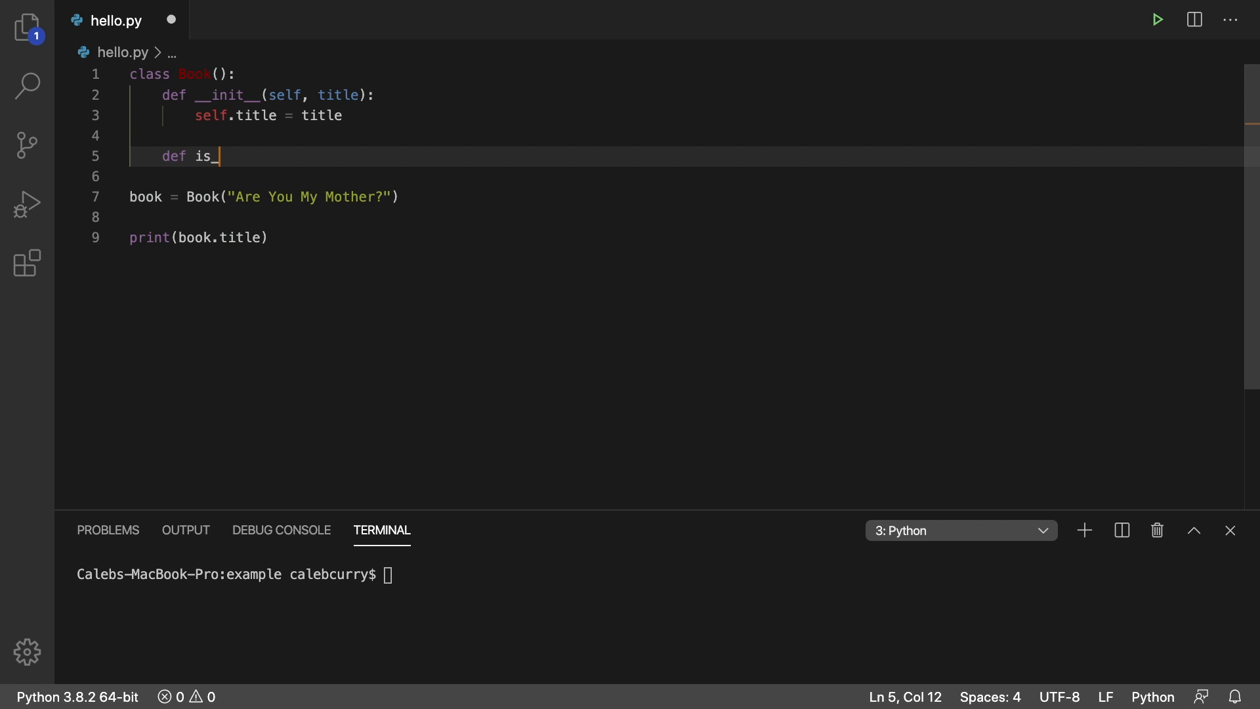
pyautogui.write('long():')
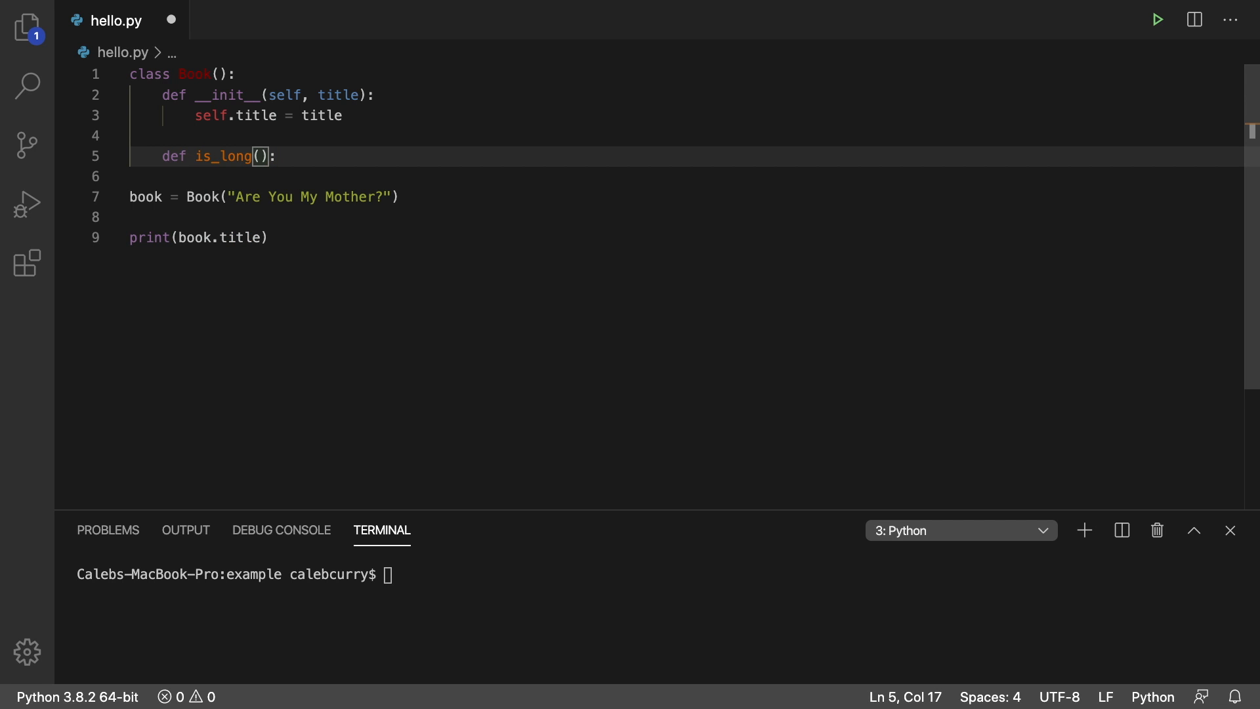
pyautogui.write('self')
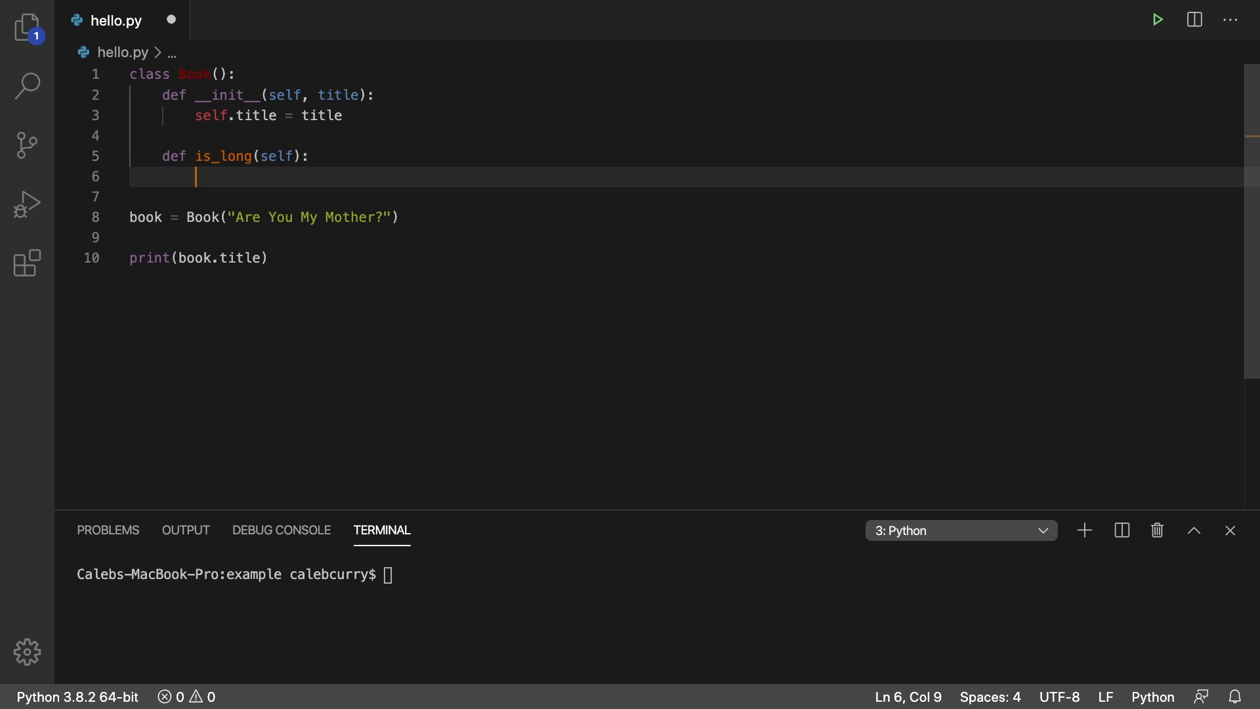
# Step: Begin the is_long body with an if keyword
pyautogui.write('if')
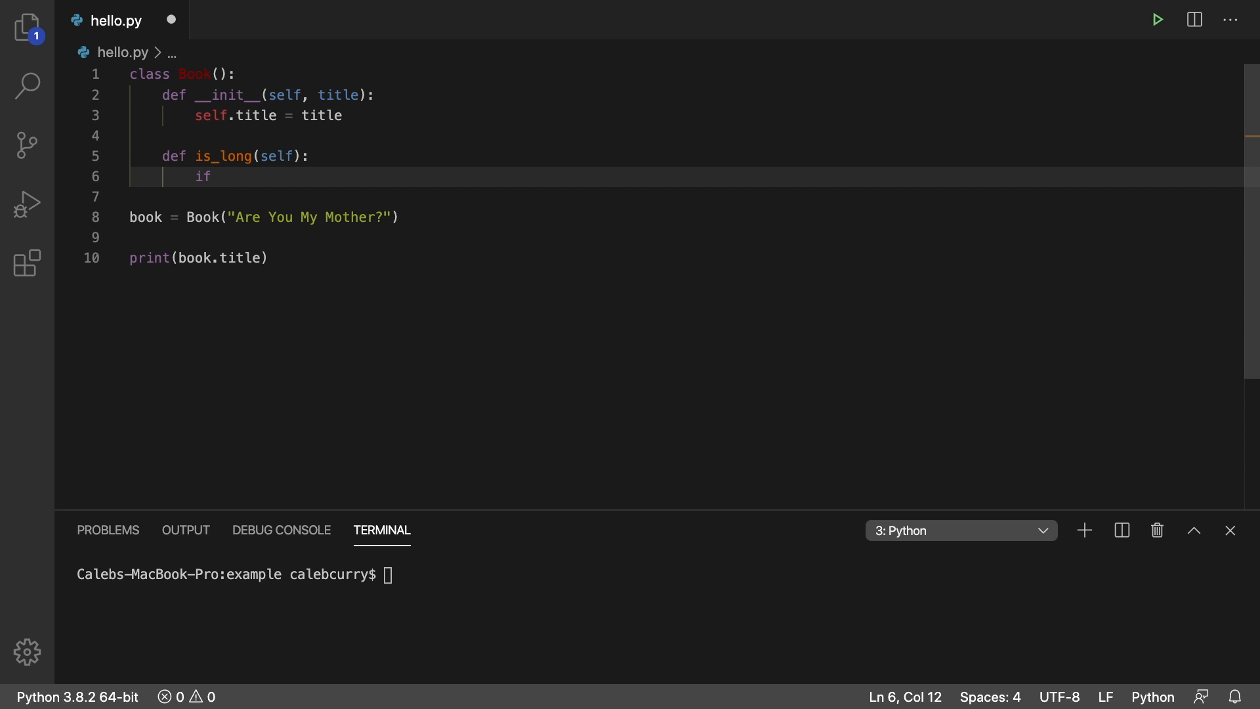
pyautogui.moveTo(499, 65)
pyautogui.write(', ')
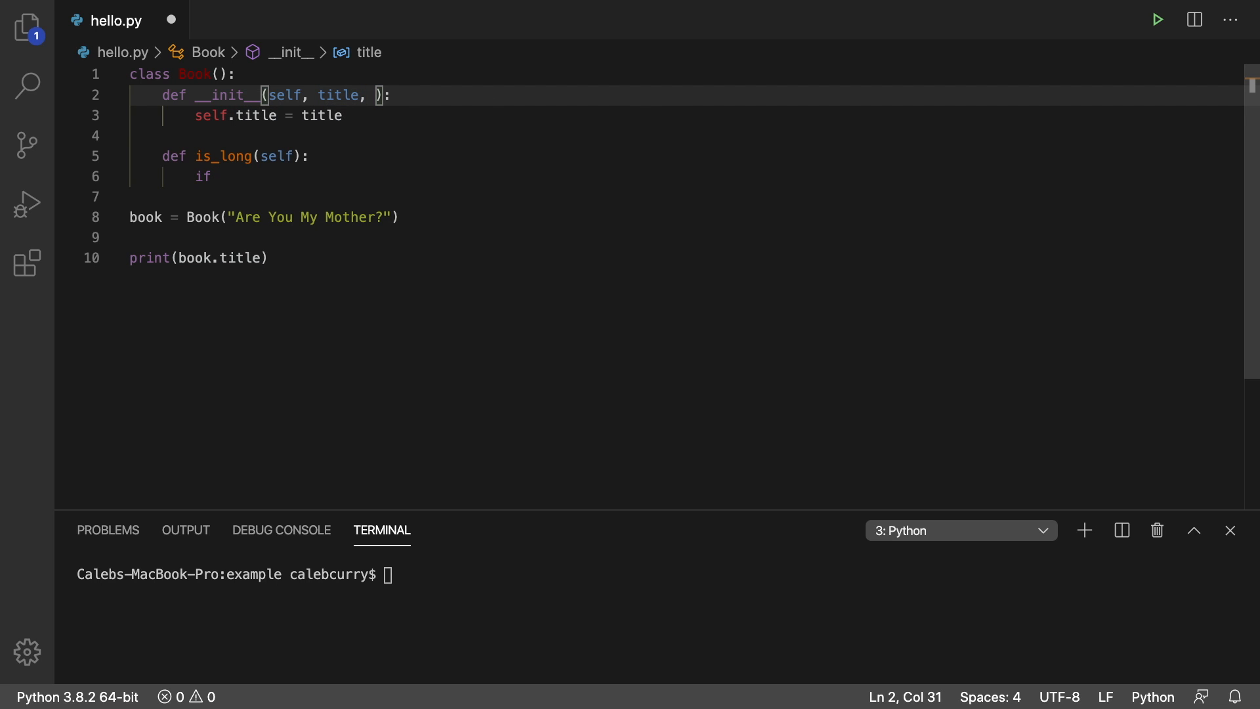
# Step: Give Book a pages parameter stored as self.pages and create the book with 72 pages
pyautogui.write('pages')
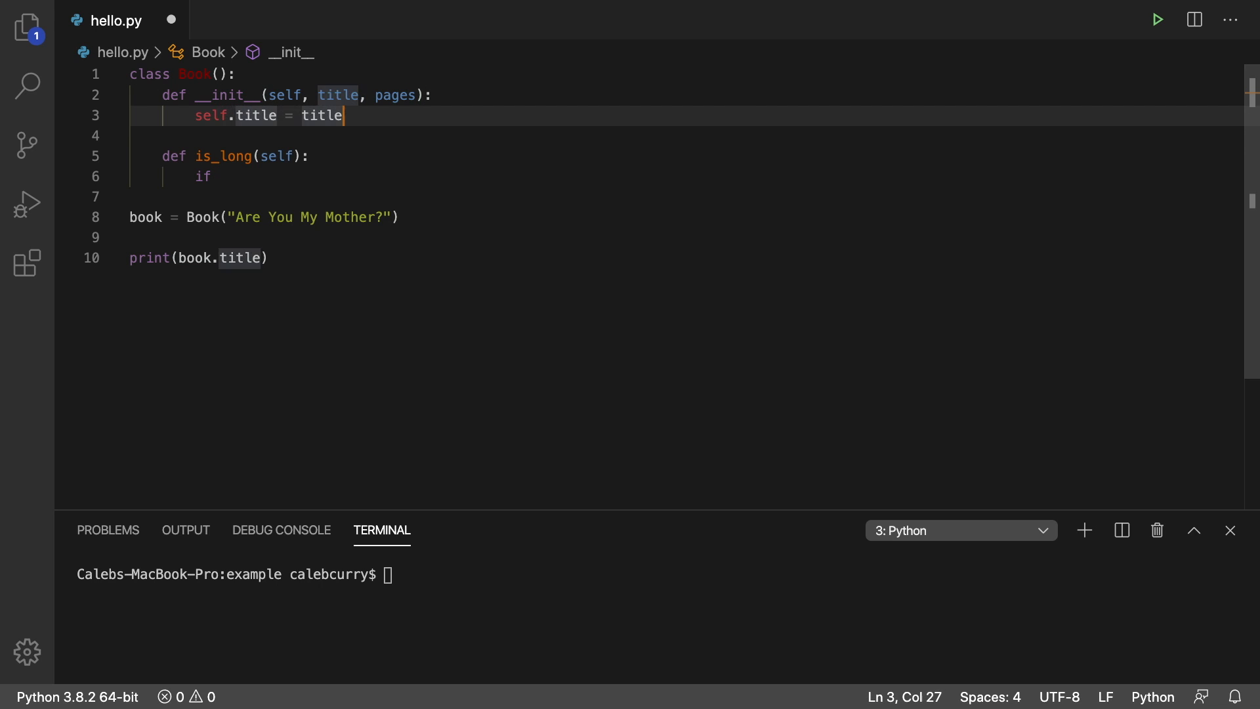
pyautogui.write('self.pages = s')
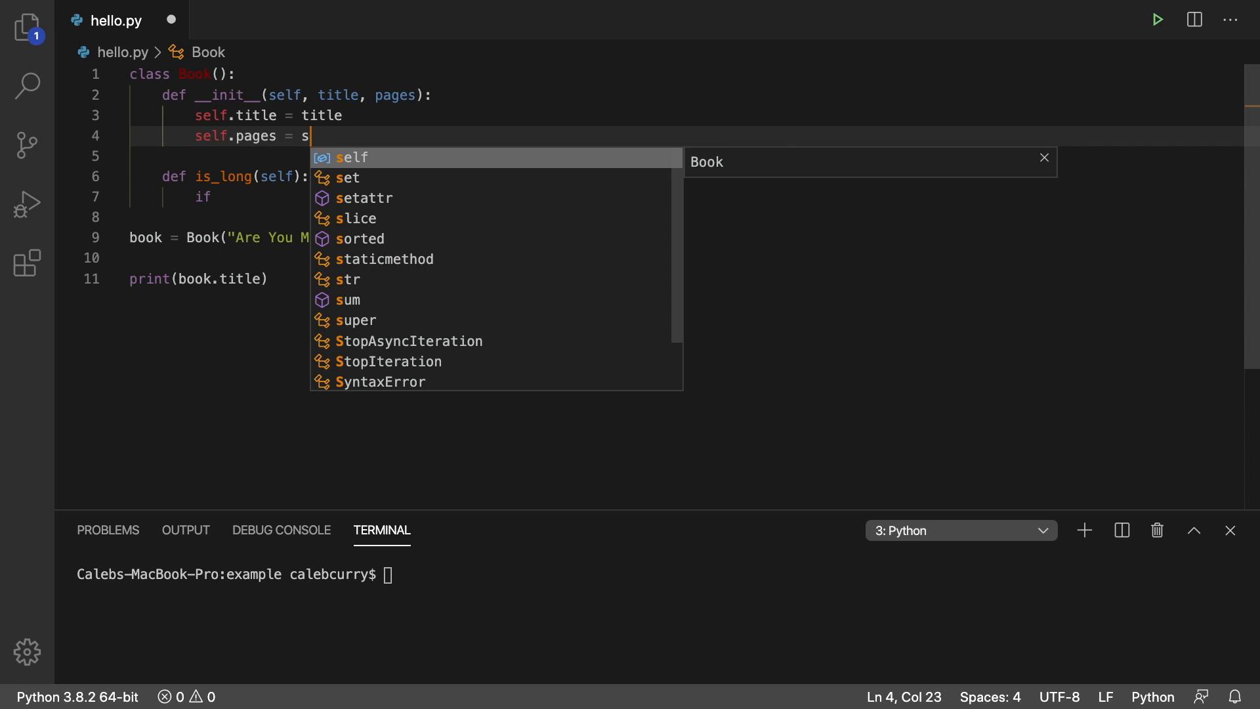
pyautogui.write('pages')
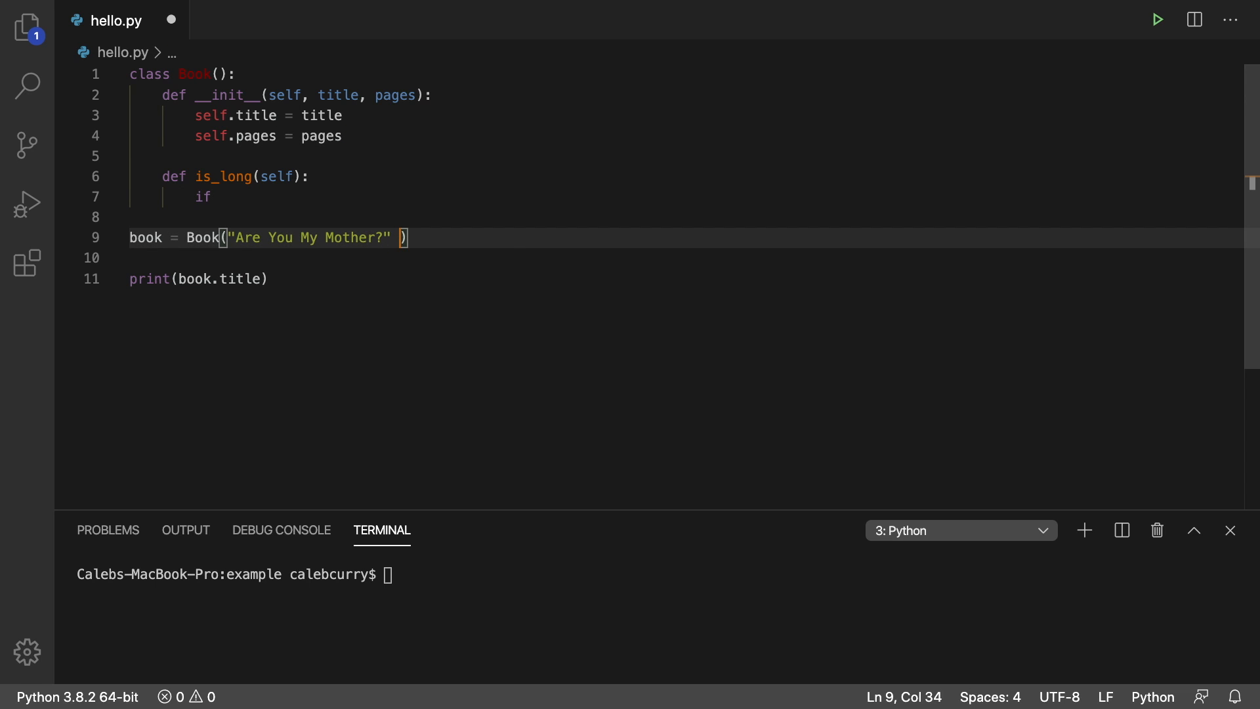
pyautogui.write(', 7')
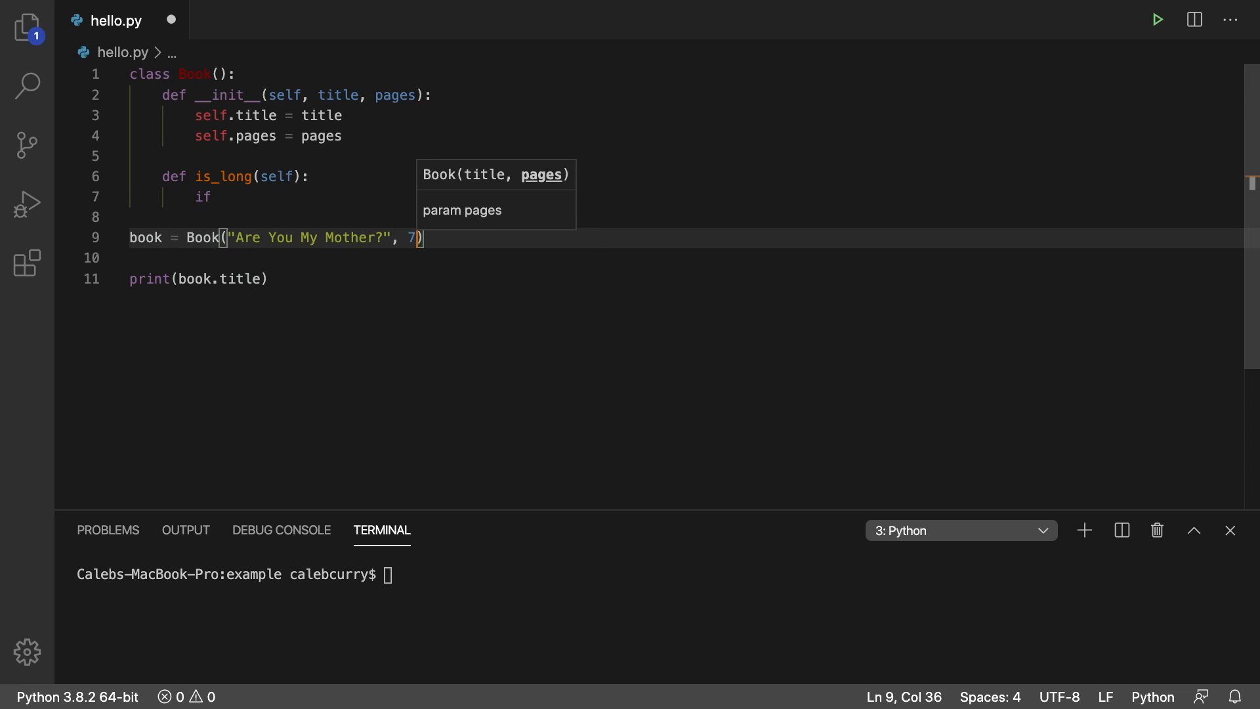
pyautogui.write('2')
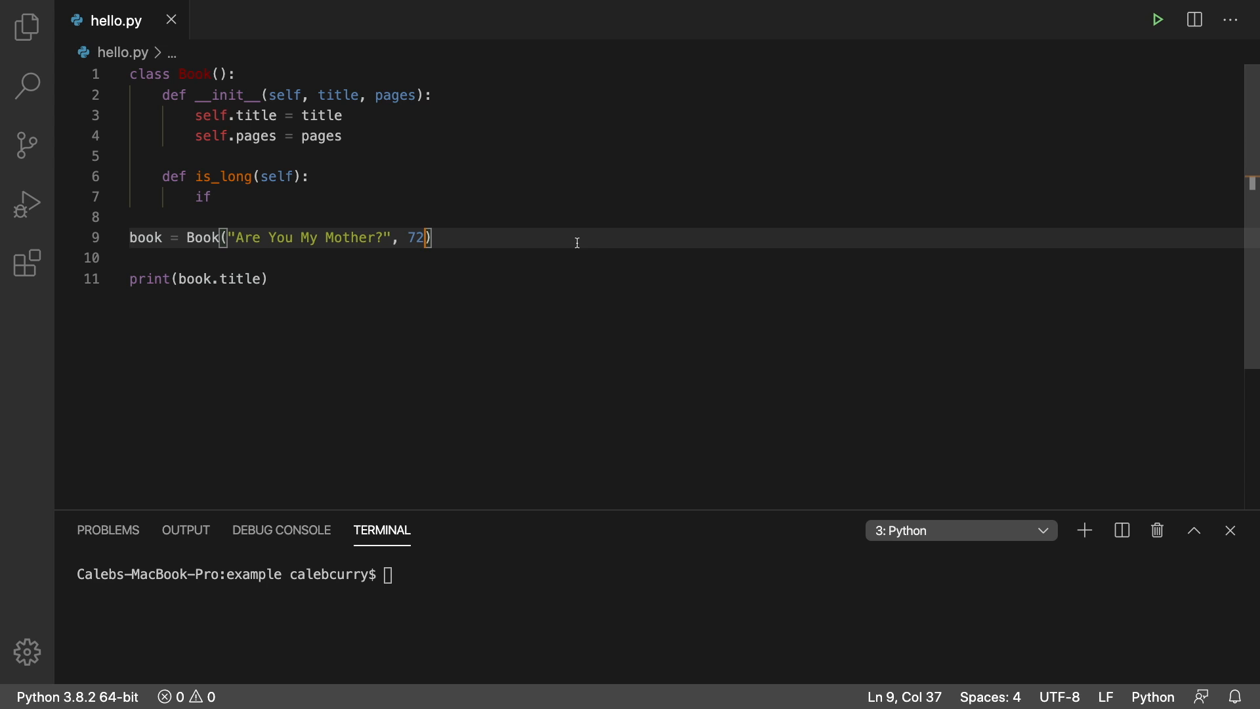
pyautogui.click(219, 197)
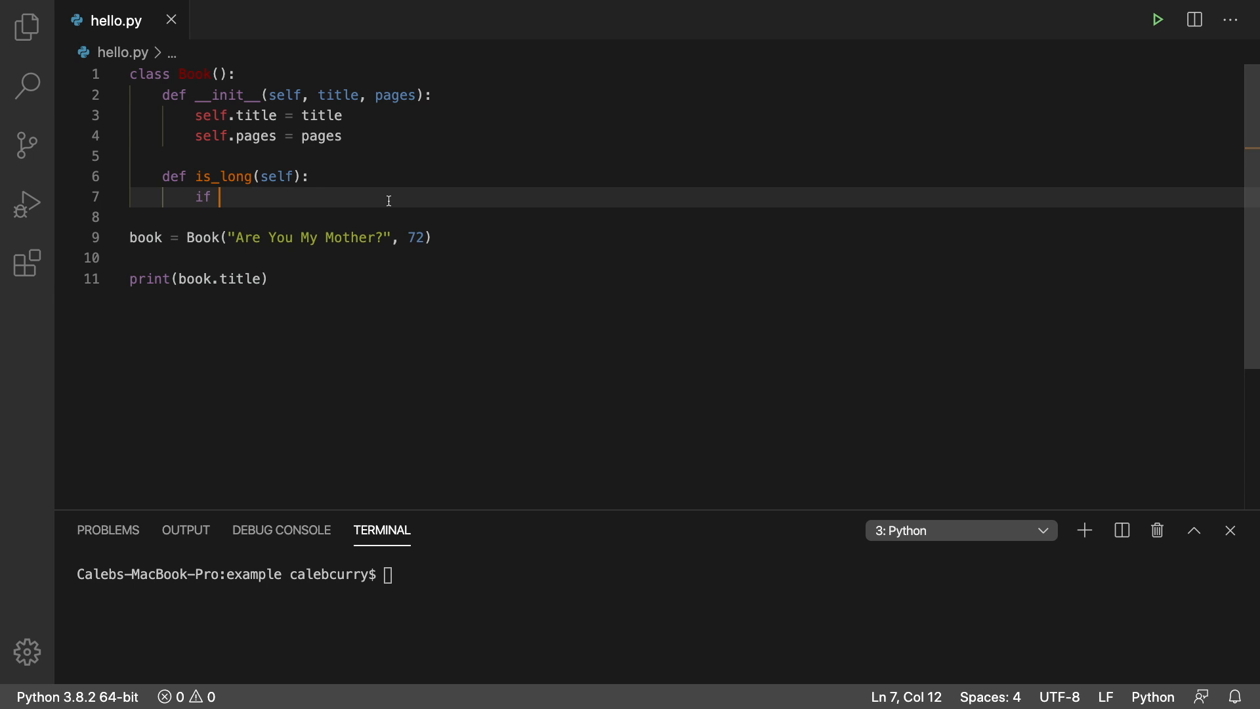
# Step: Make is_long return True when self.pages > 100 and return False otherwise
pyautogui.write('self.')
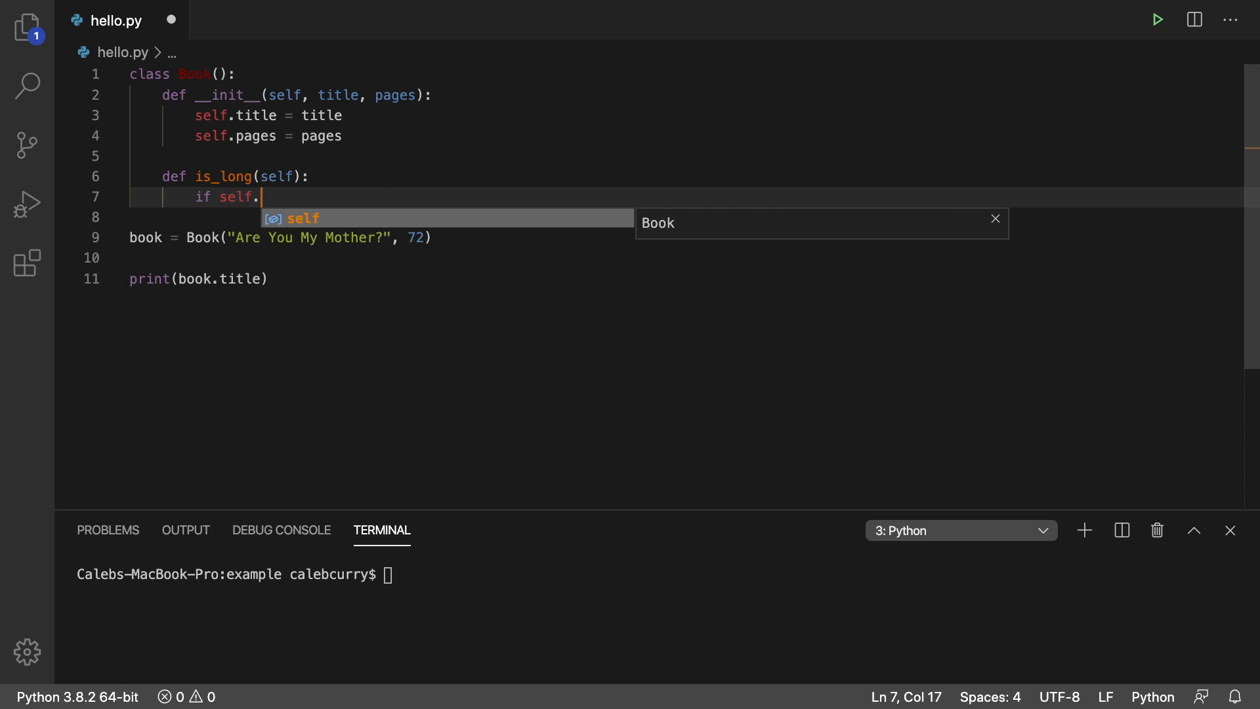
pyautogui.write('pages')
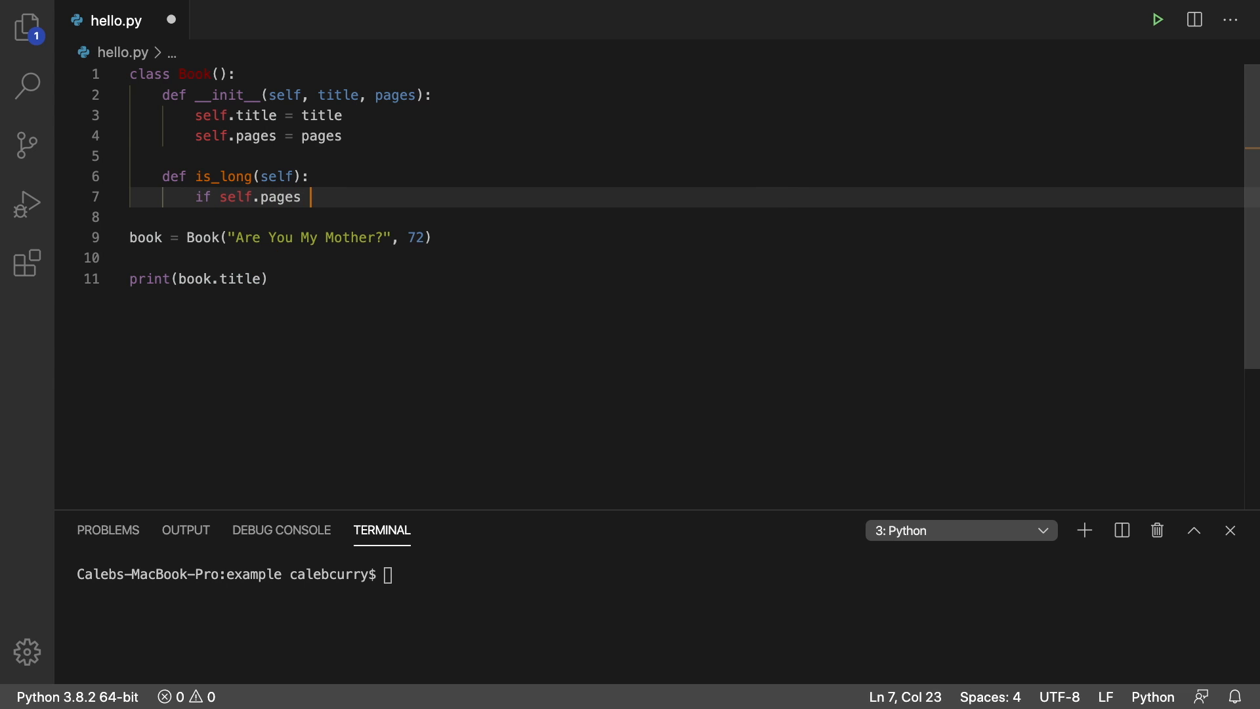
pyautogui.write('> 100')
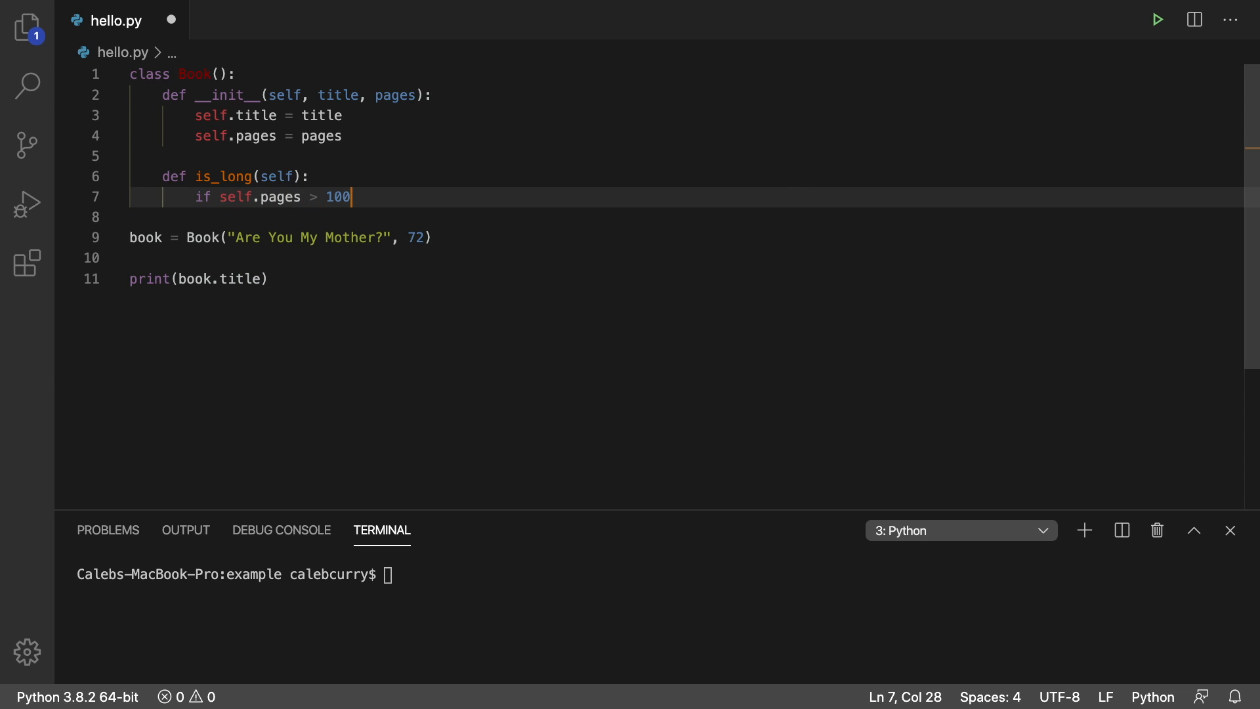
pyautogui.write(':')
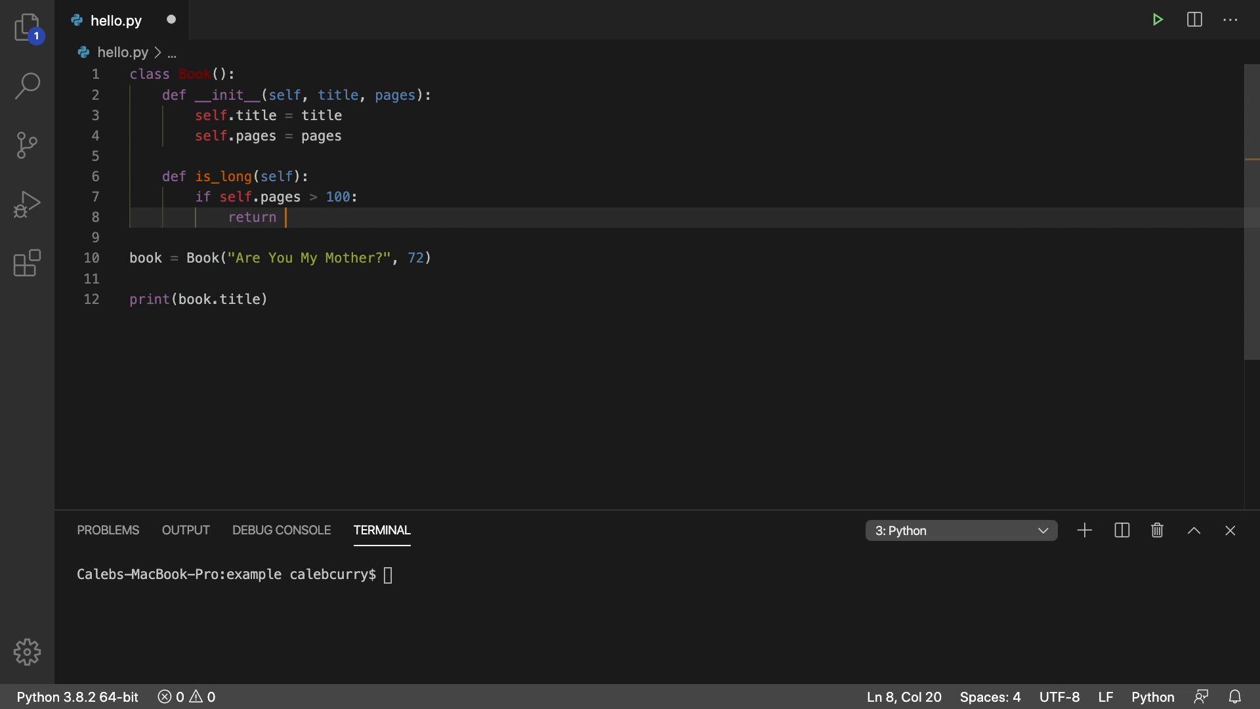
pyautogui.write('True')
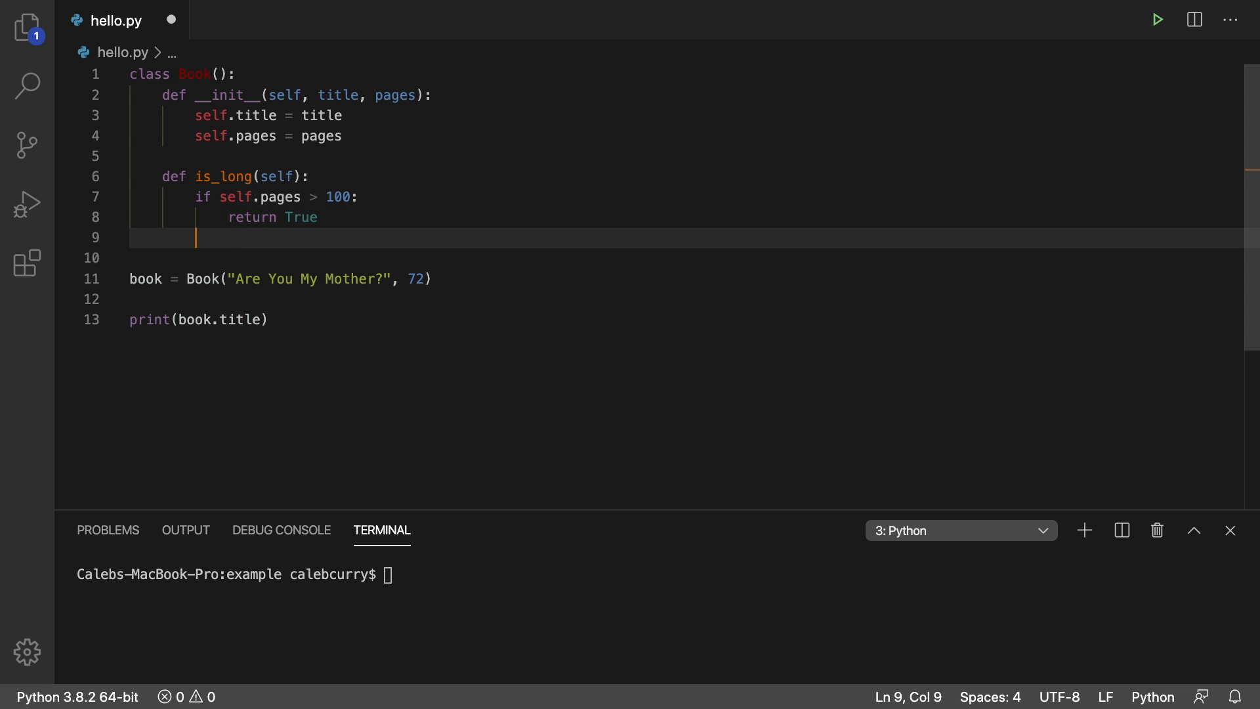
pyautogui.write('return False')
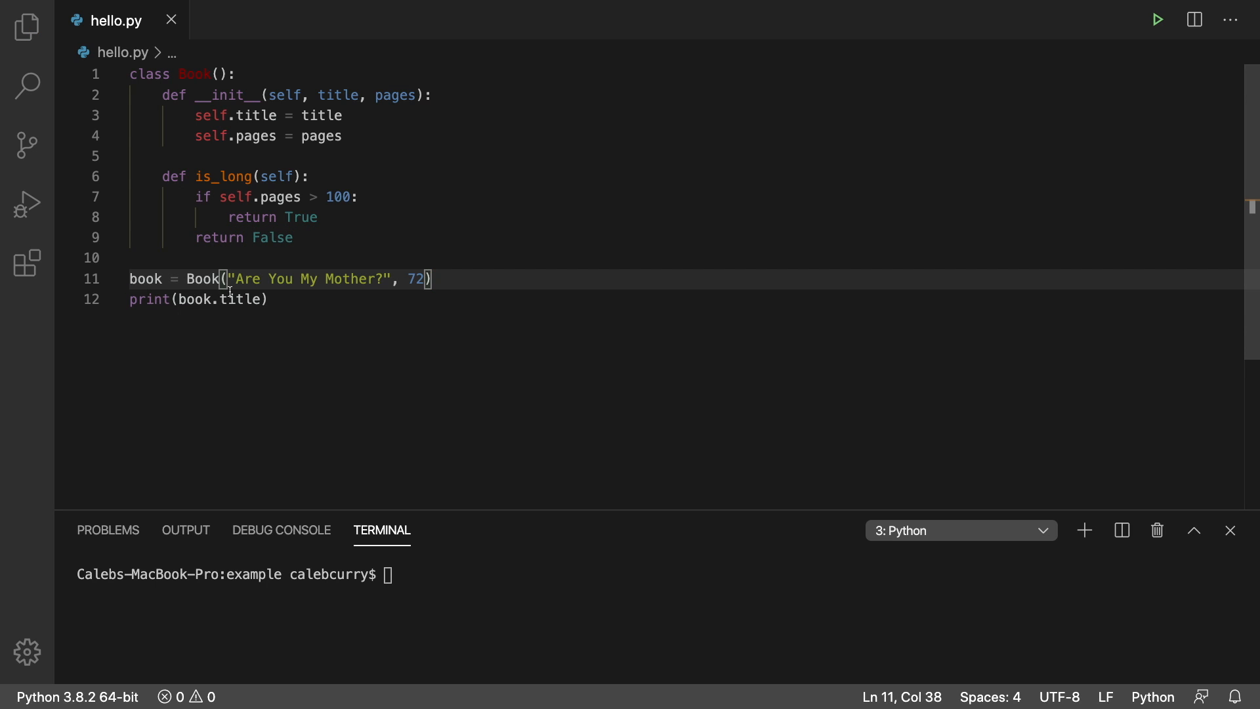
pyautogui.write('print')
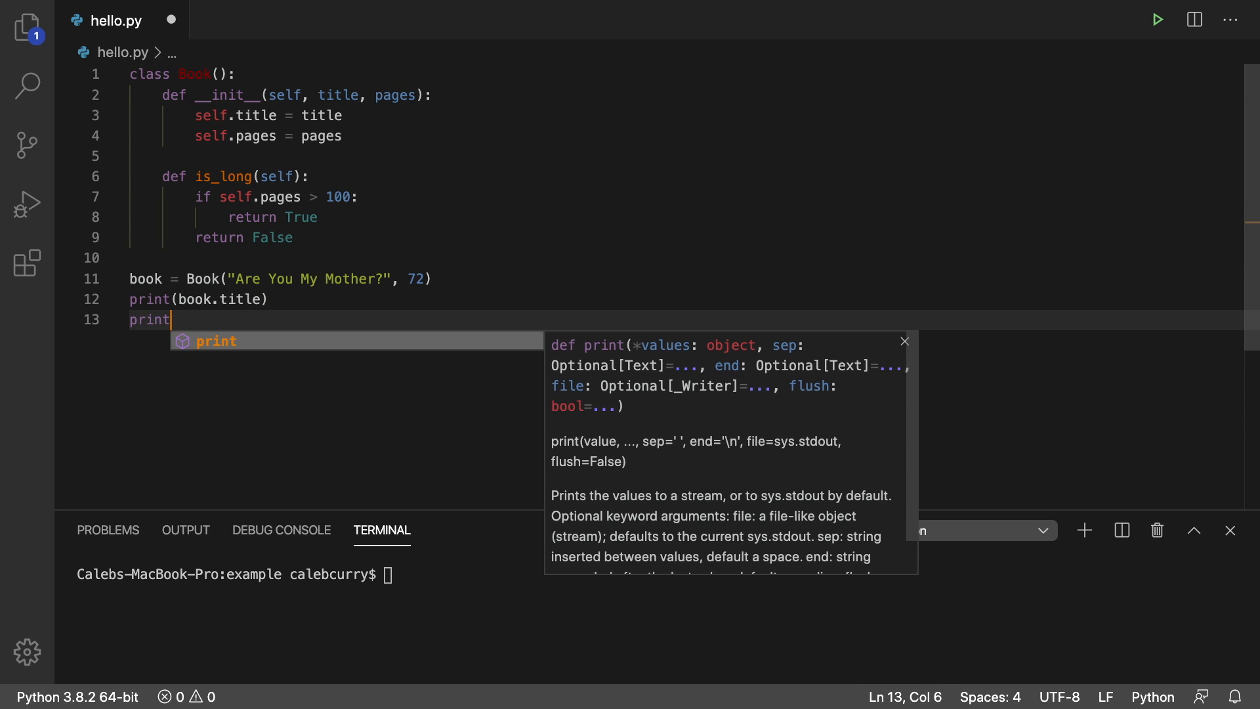
# Step: Write print(book.is_long()) on line 13 below the title print
pyautogui.write('(book.is_long(')
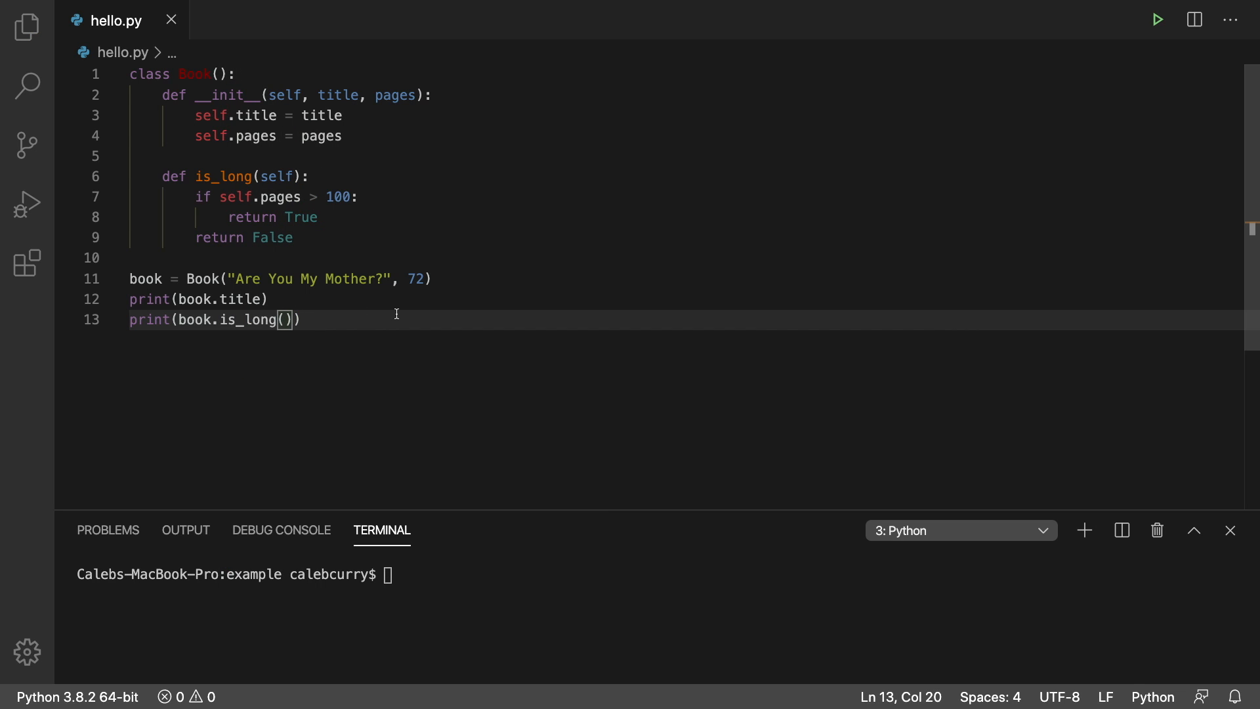
pyautogui.moveTo(317, 318)
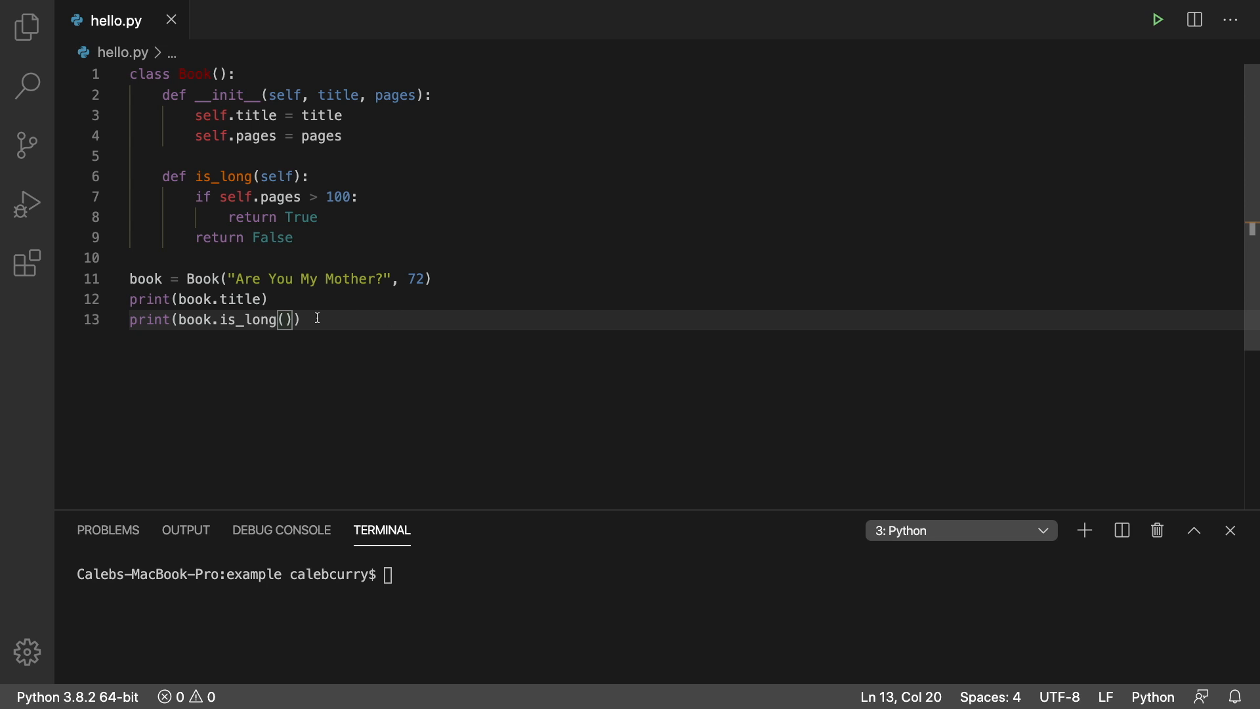
pyautogui.doubleClick(241, 319)
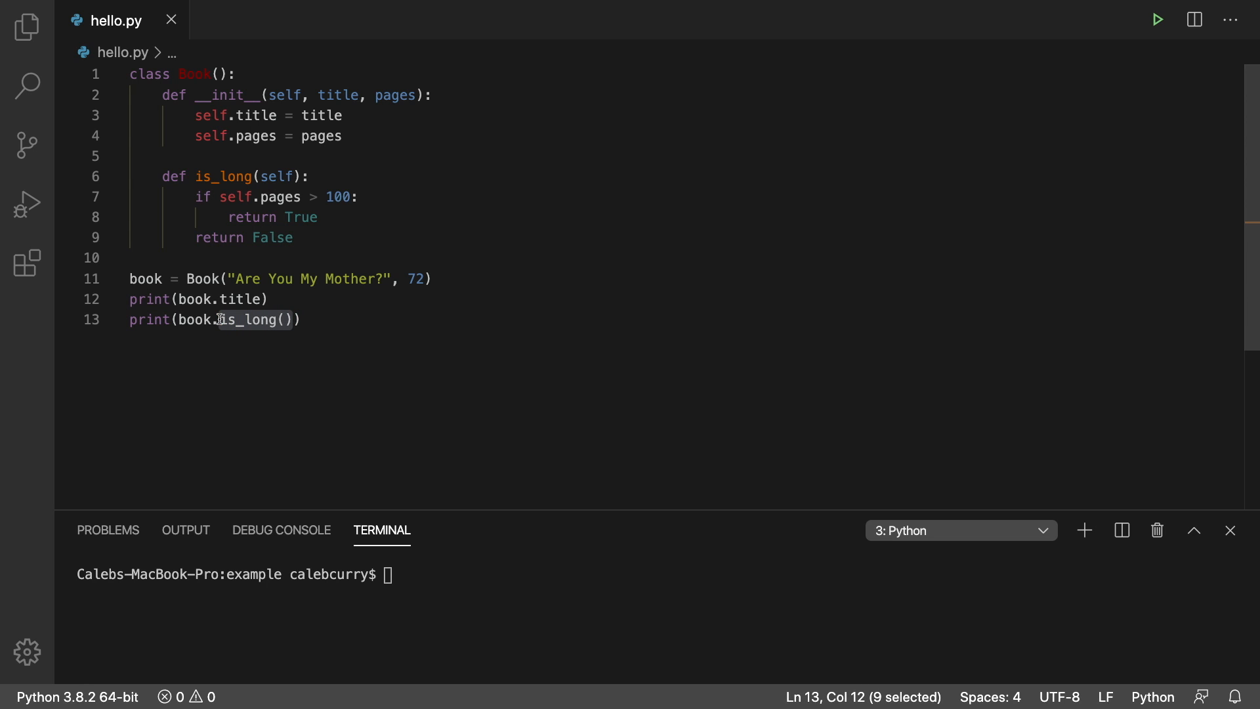
pyautogui.moveTo(307, 316)
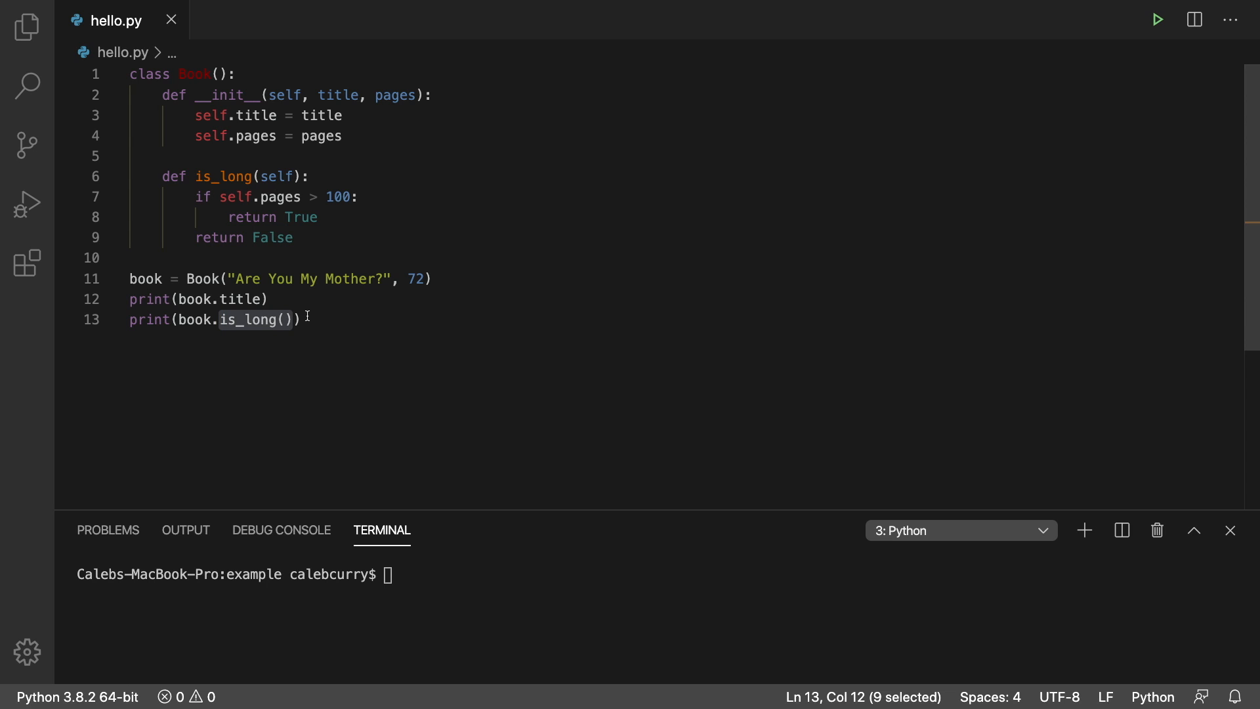
pyautogui.moveTo(218, 319)
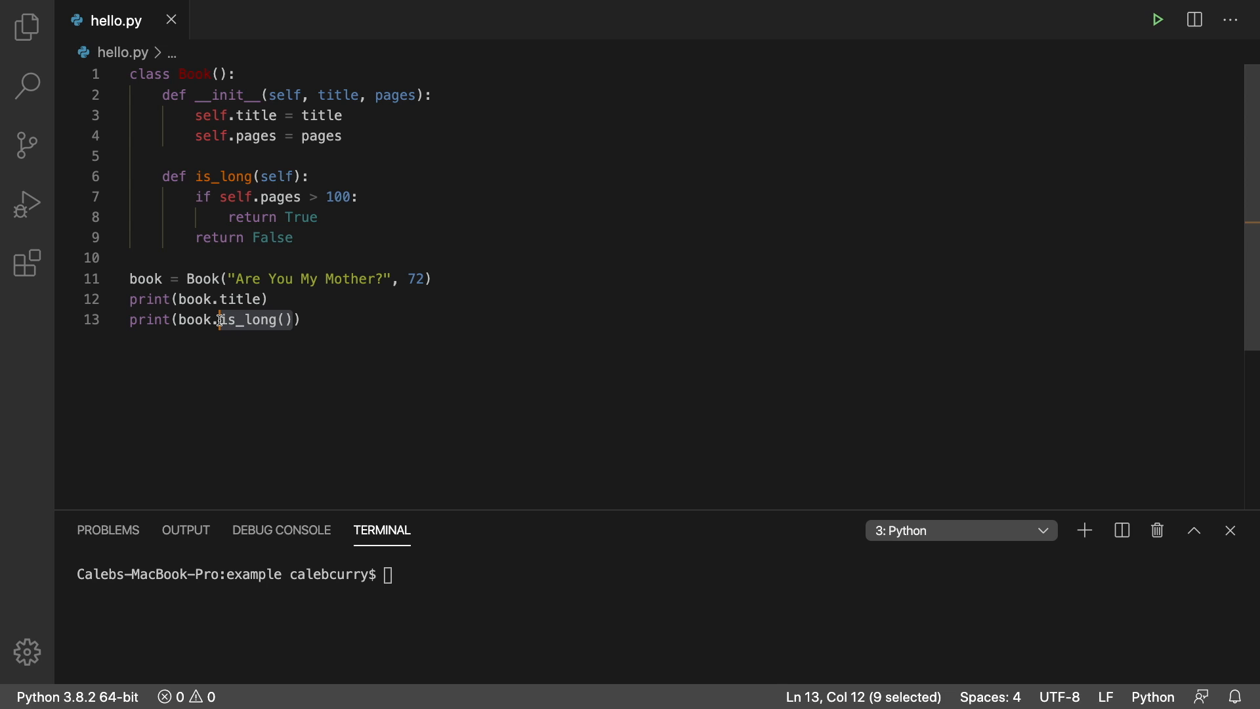
pyautogui.doubleClick(191, 319)
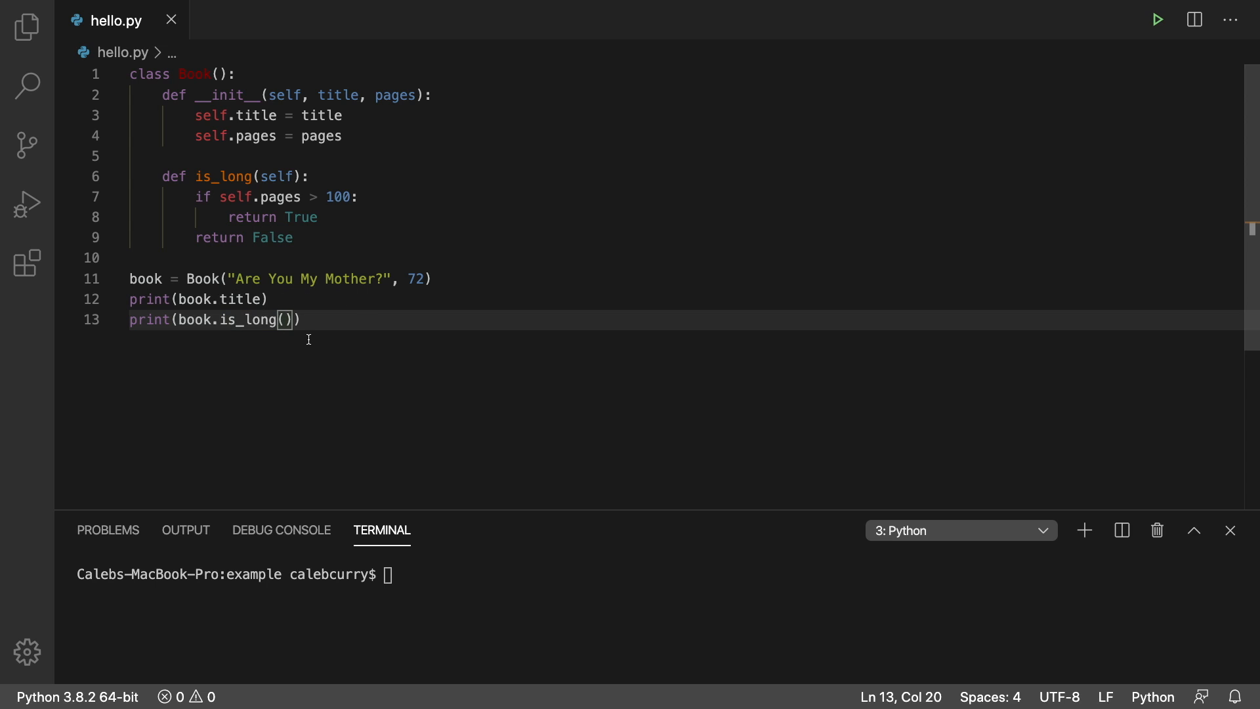
pyautogui.moveTo(247, 197)
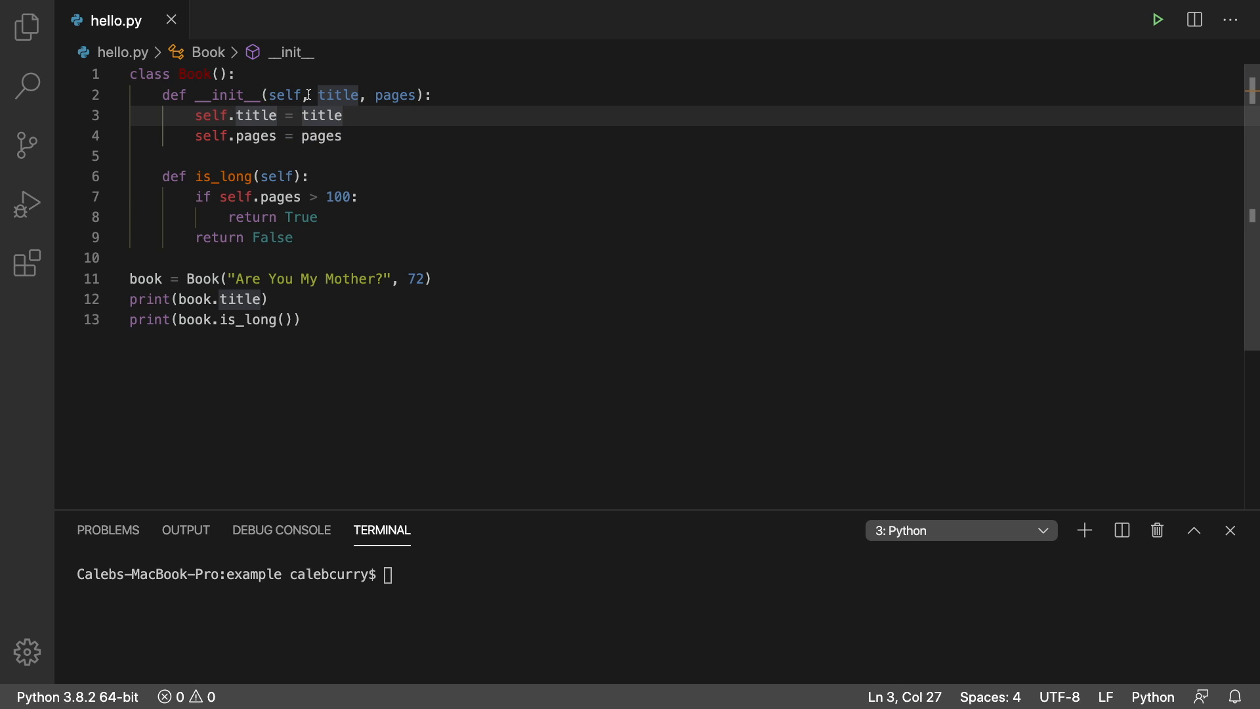
pyautogui.moveTo(248, 256)
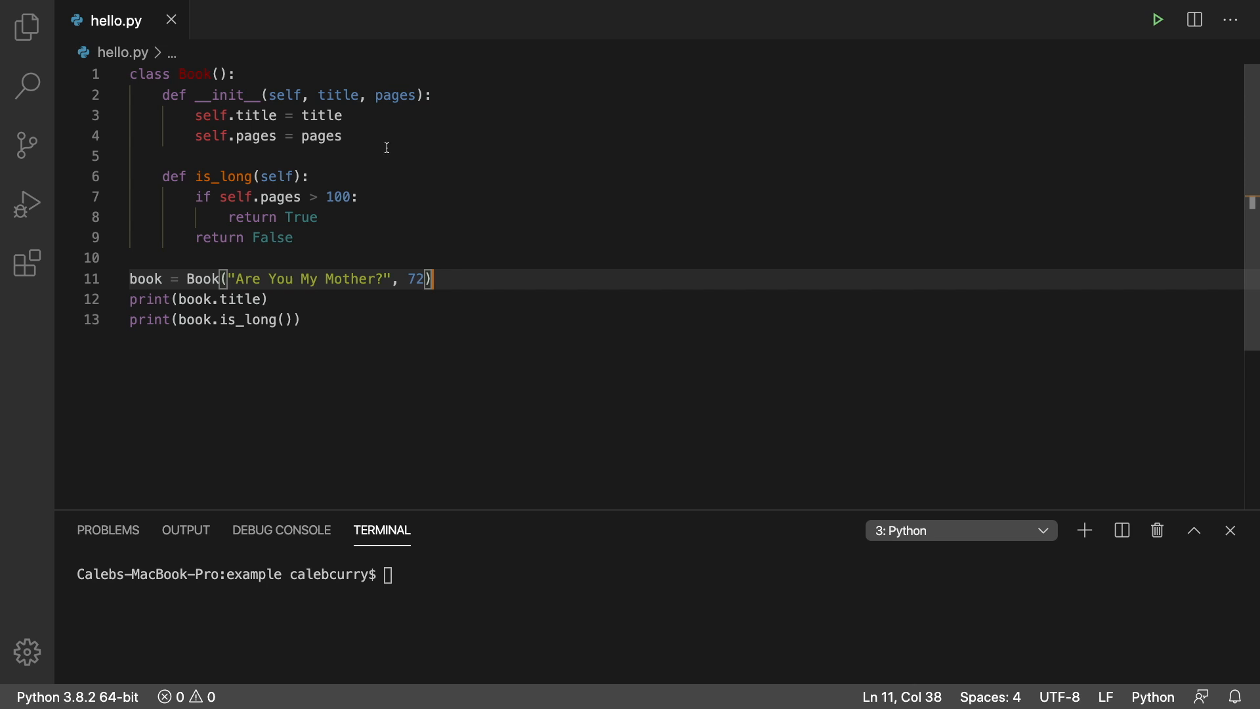
pyautogui.click(307, 95)
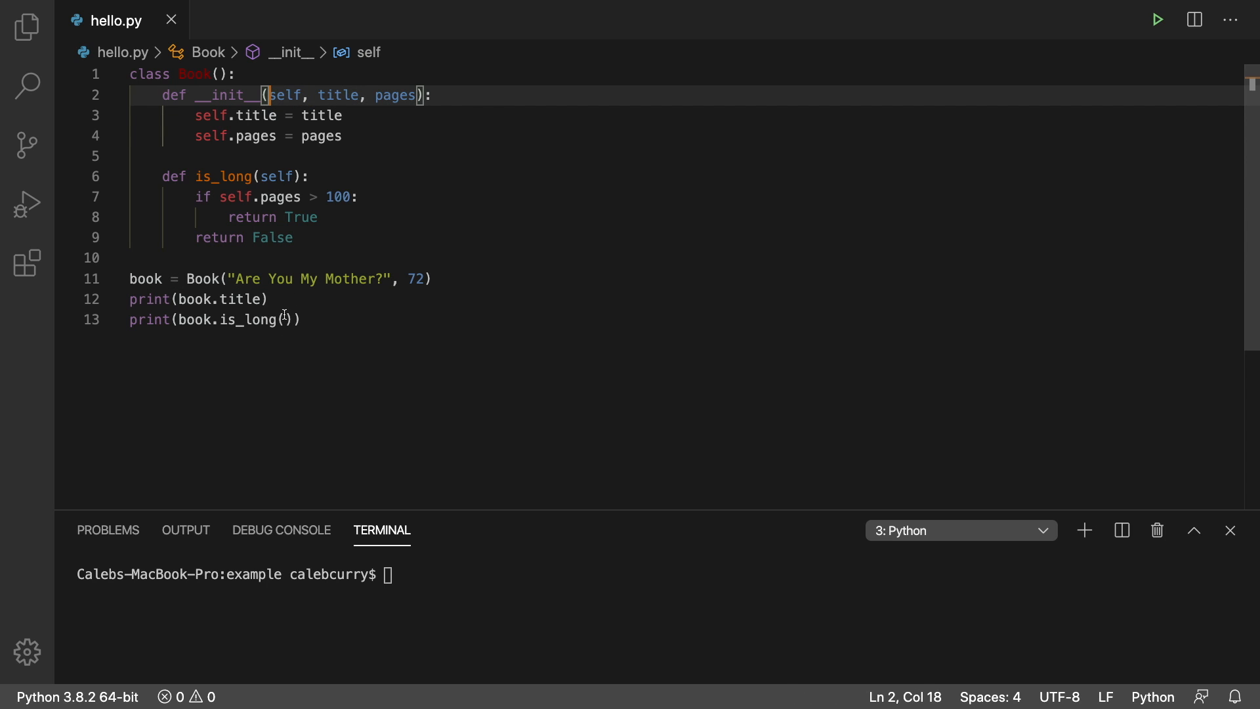
pyautogui.click(1155, 19)
pyautogui.write('0')
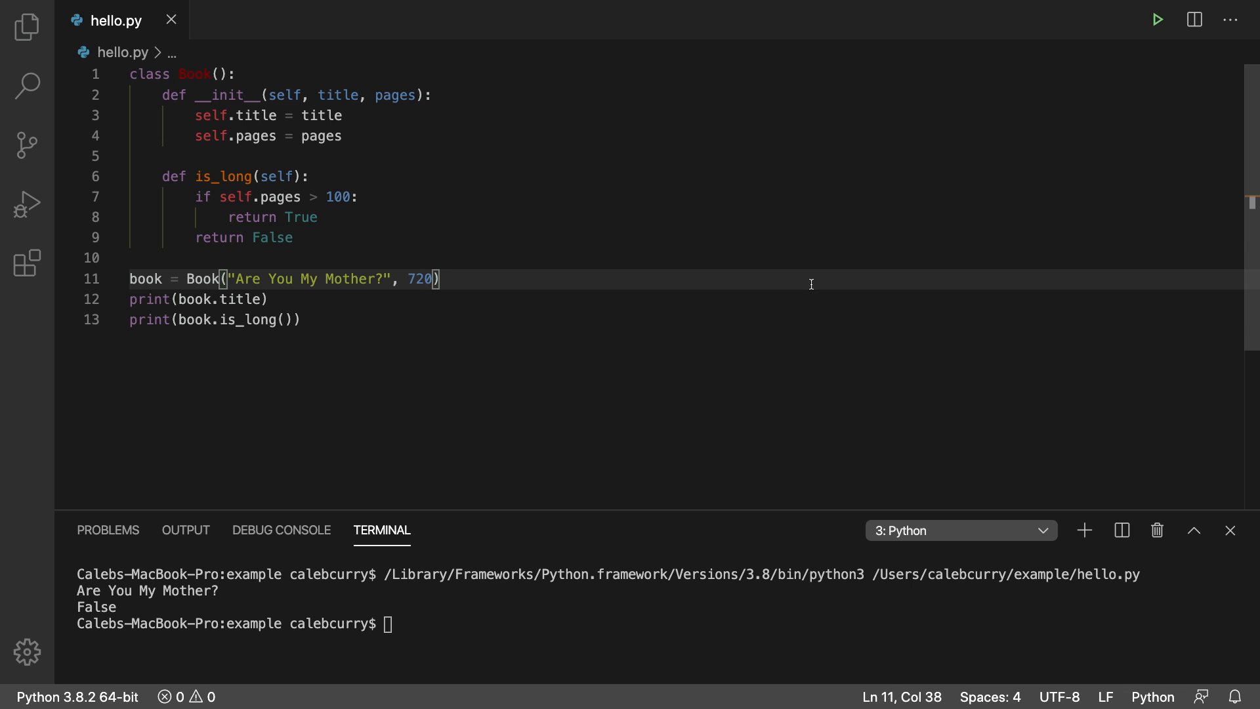
pyautogui.click(1155, 19)
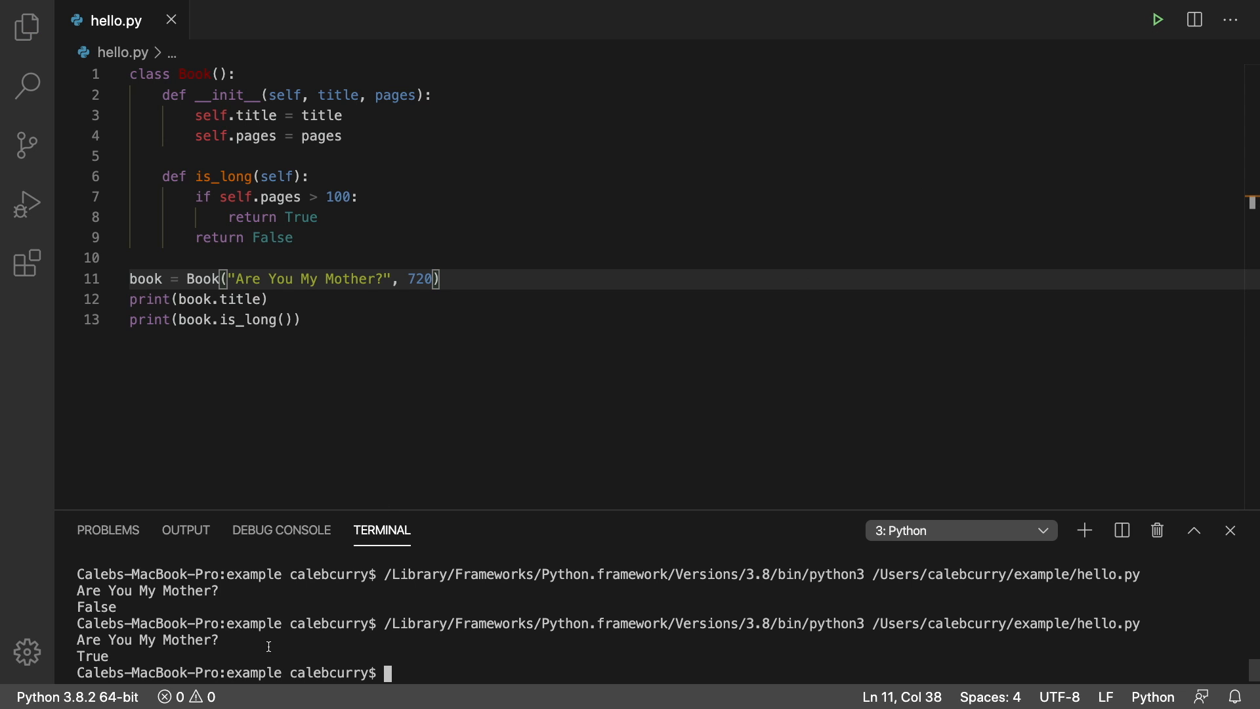
pyautogui.moveTo(630, 692)
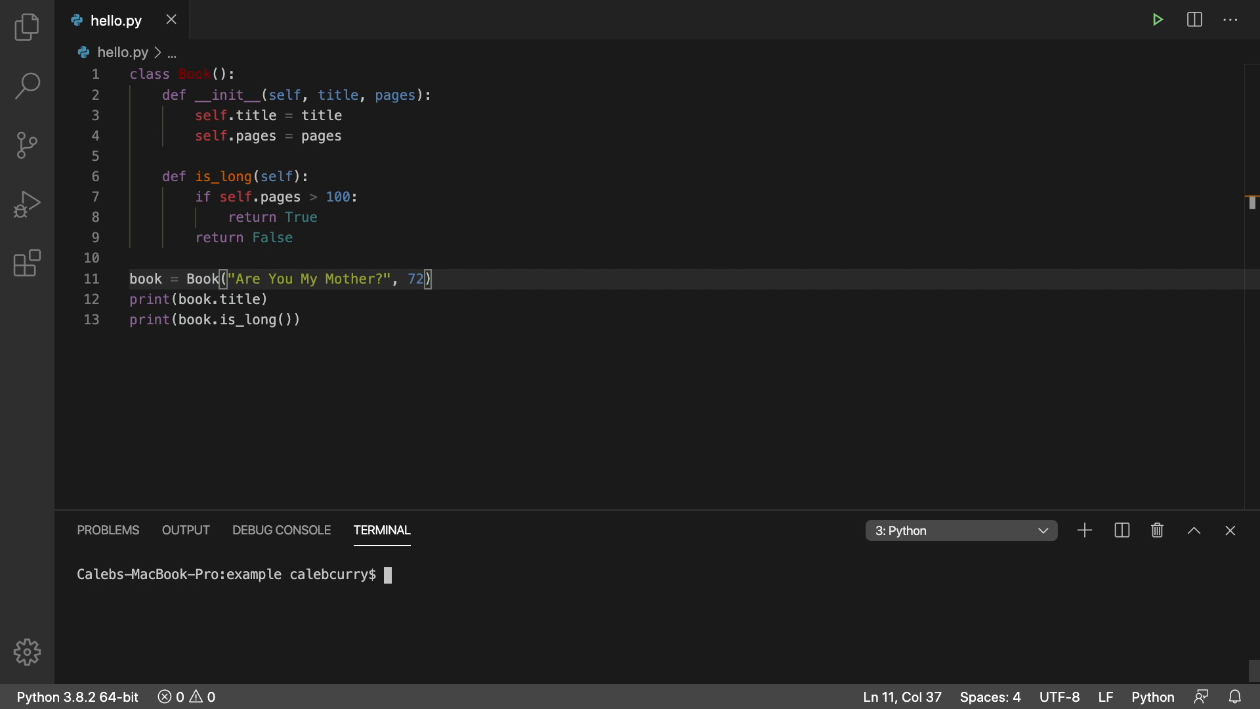
pyautogui.moveTo(454, 239)
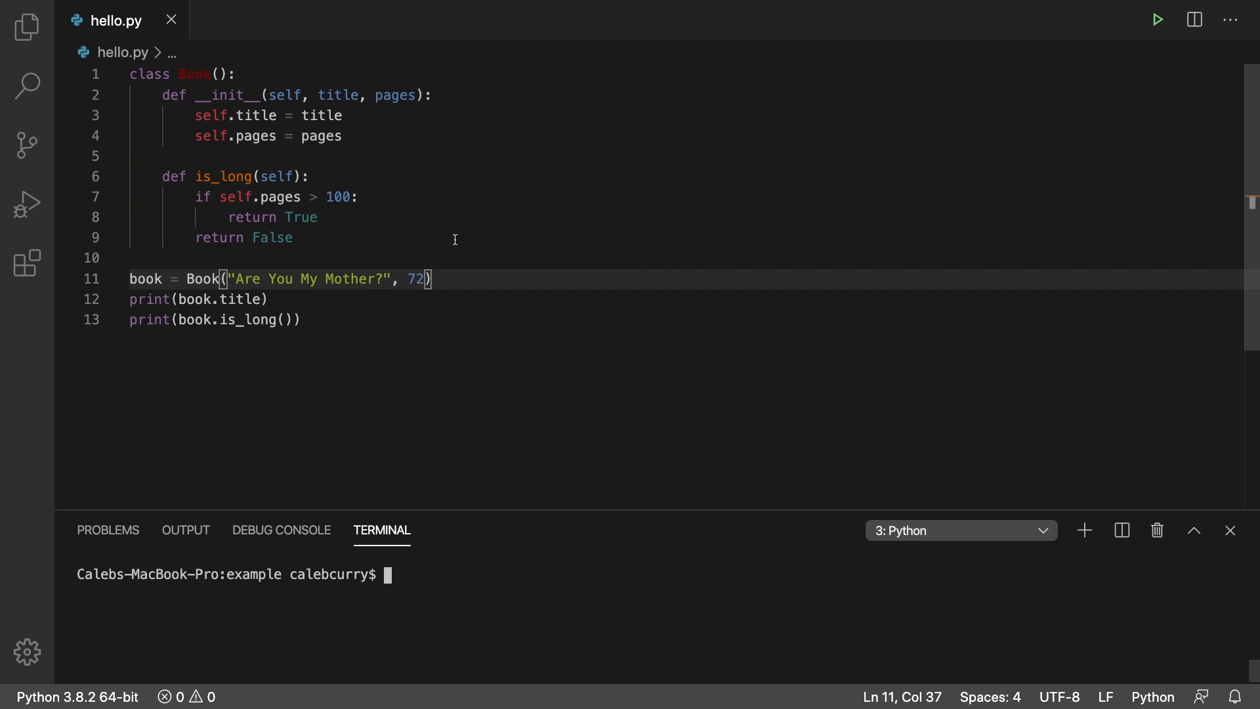
pyautogui.moveTo(344, 329)
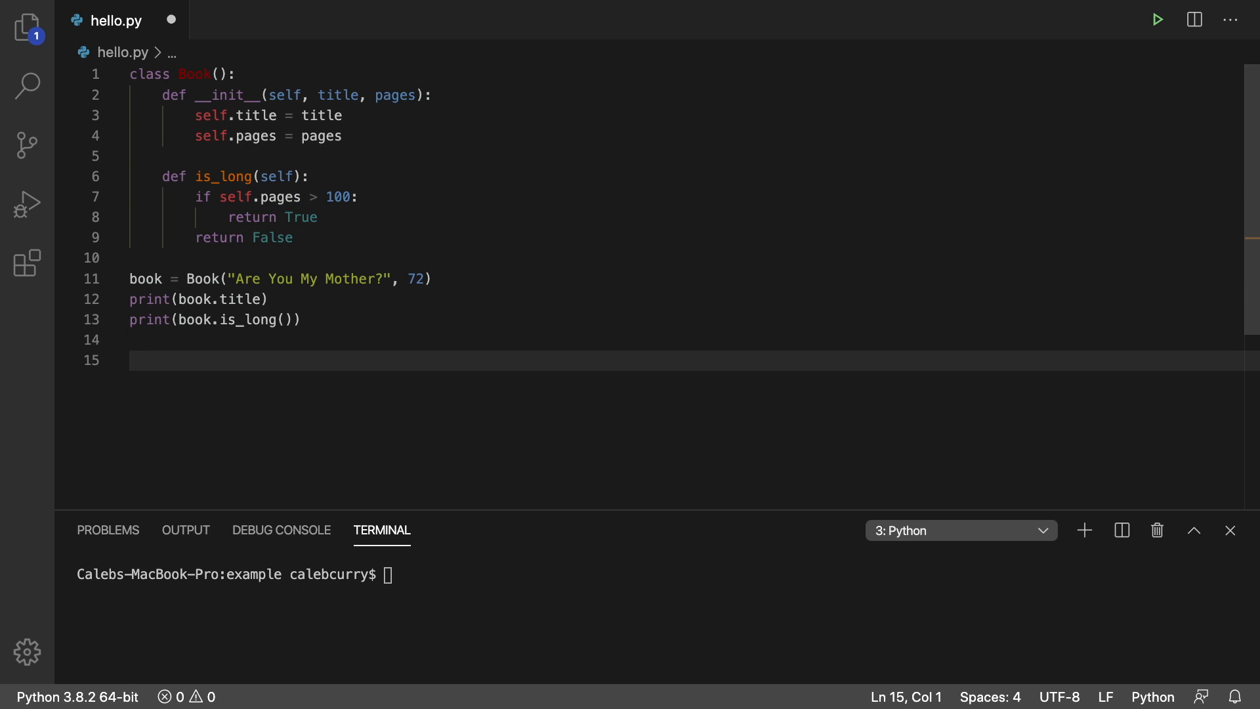
# Step: Add book2 = Book("test", 200) and print(book2.is_long())
pyautogui.write('book2 = Book("')
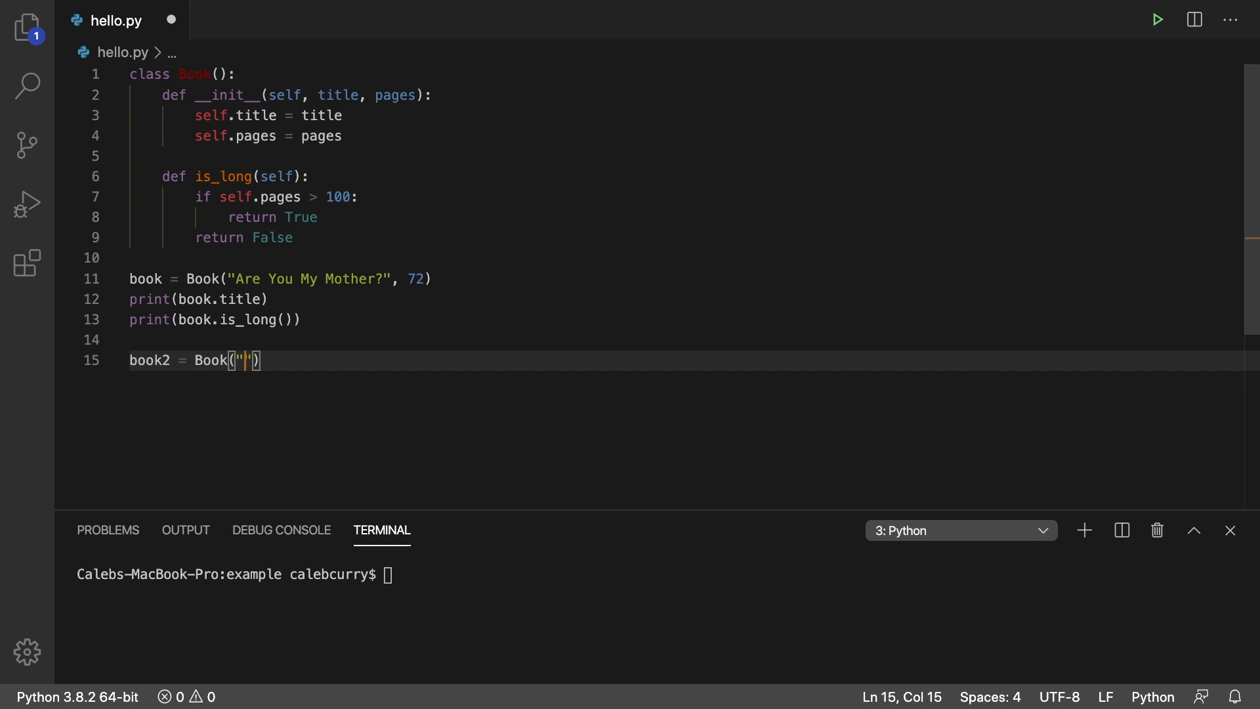
pyautogui.write('test')
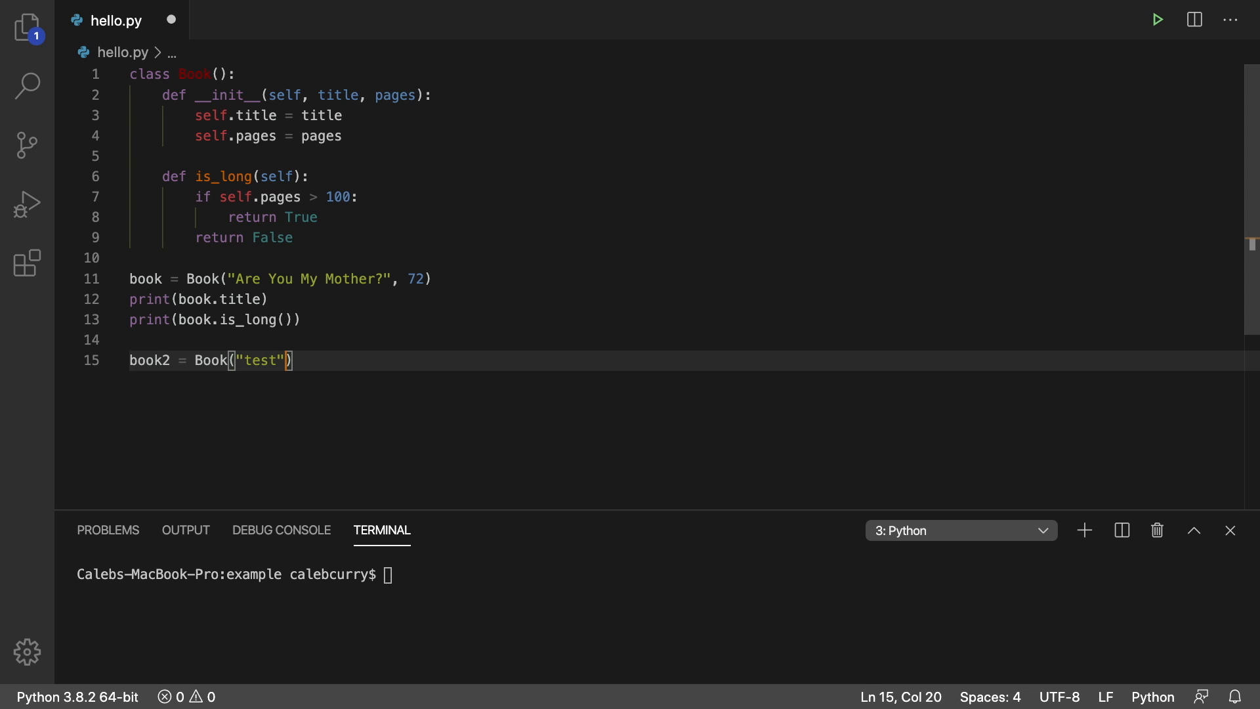
pyautogui.write(', 200')
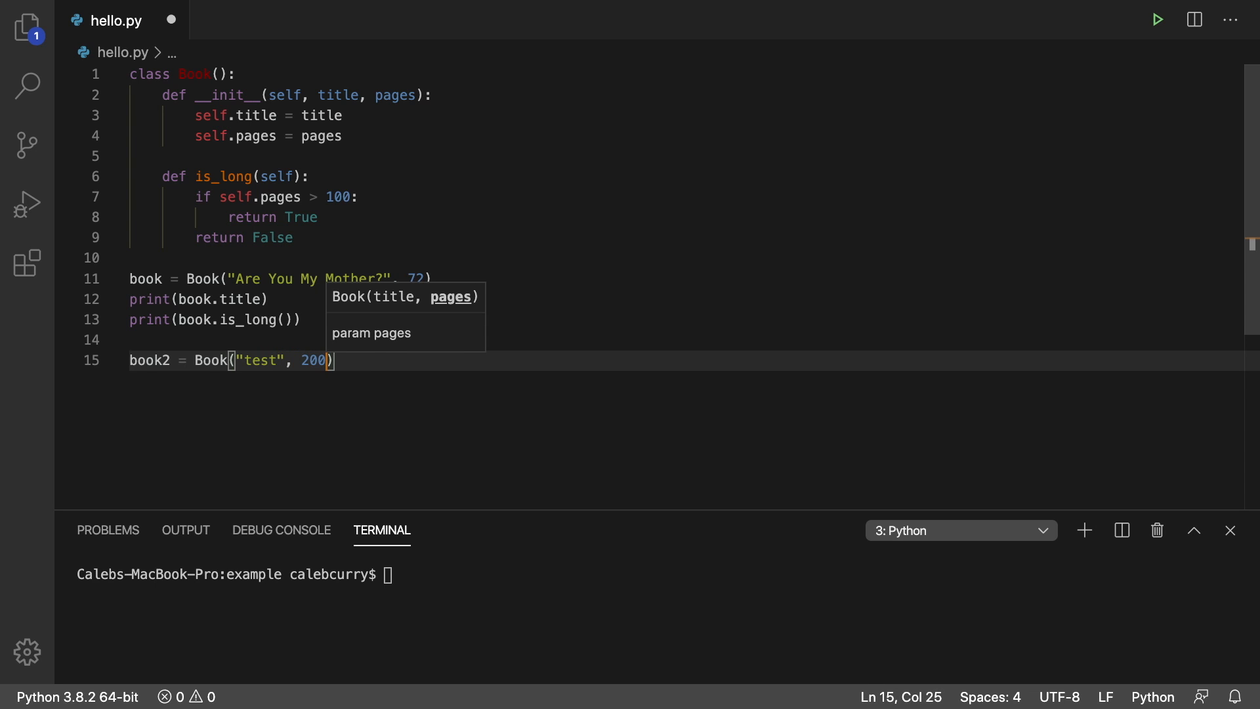
pyautogui.write('print')
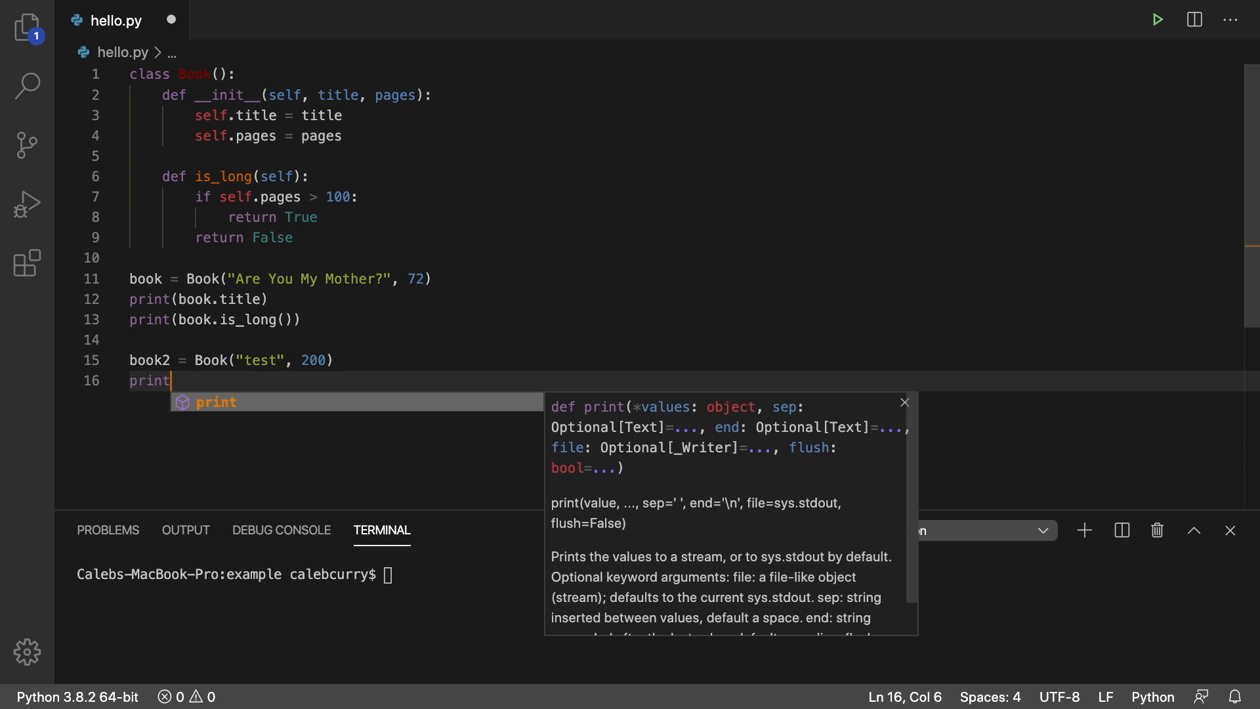
pyautogui.write('(book2.is_long)')
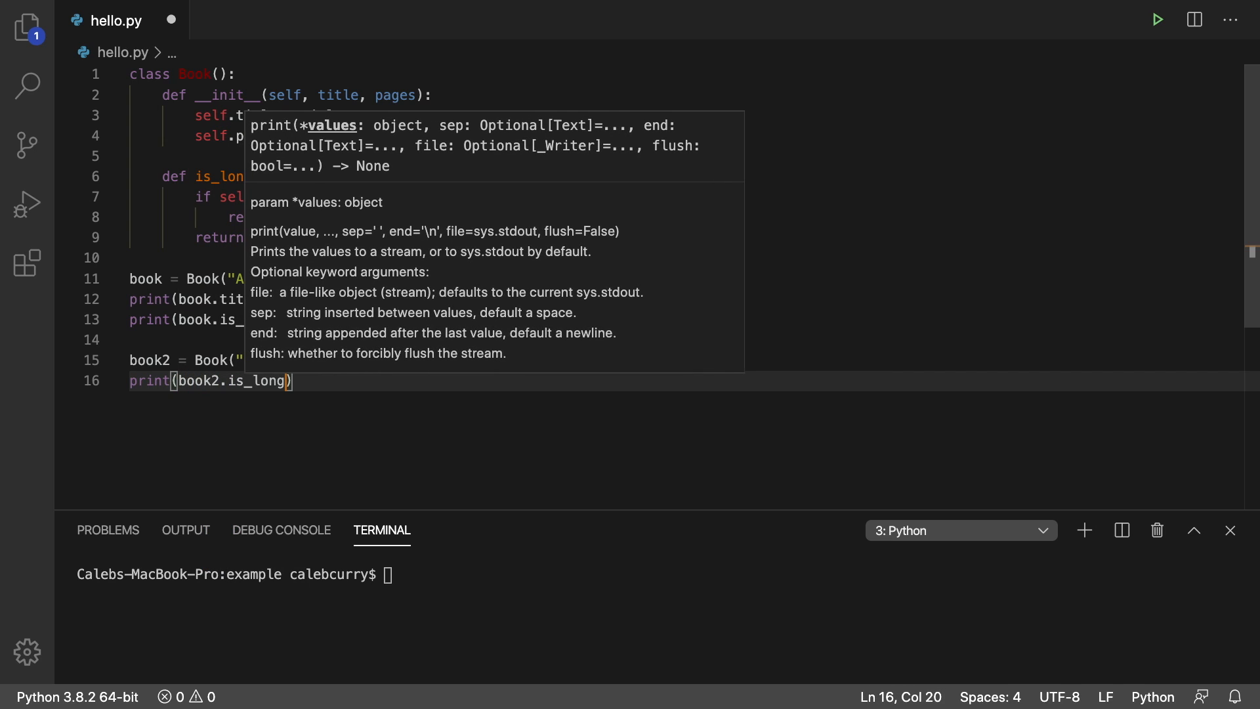
pyautogui.write('()')
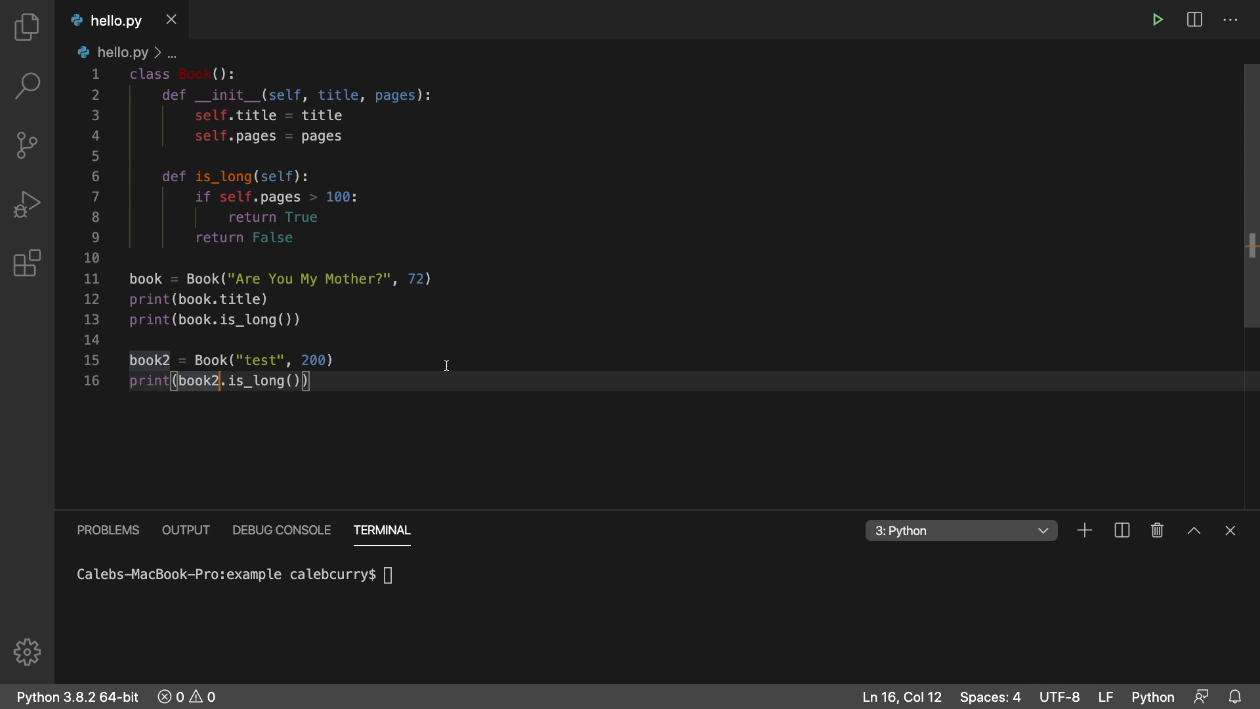
pyautogui.moveTo(205, 322)
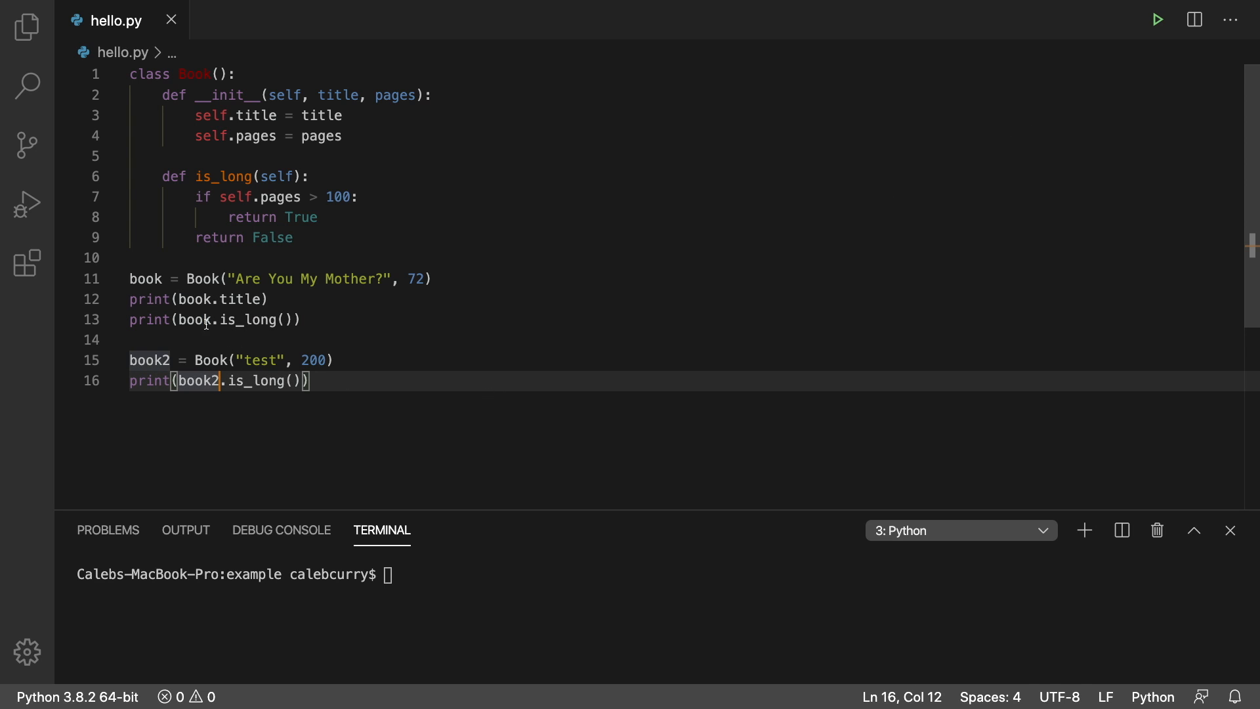
# Step: Run hello.py in the terminal, showing the title, False, then True
pyautogui.click(1154, 19)
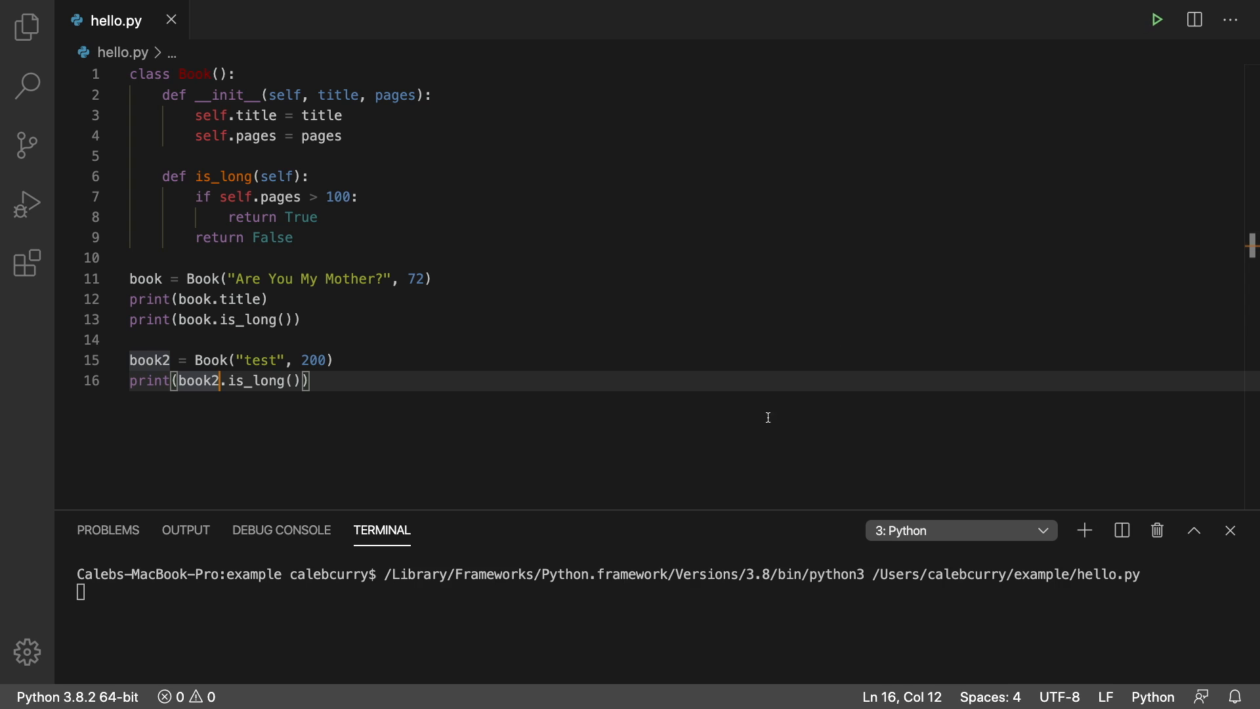
pyautogui.click(1155, 20)
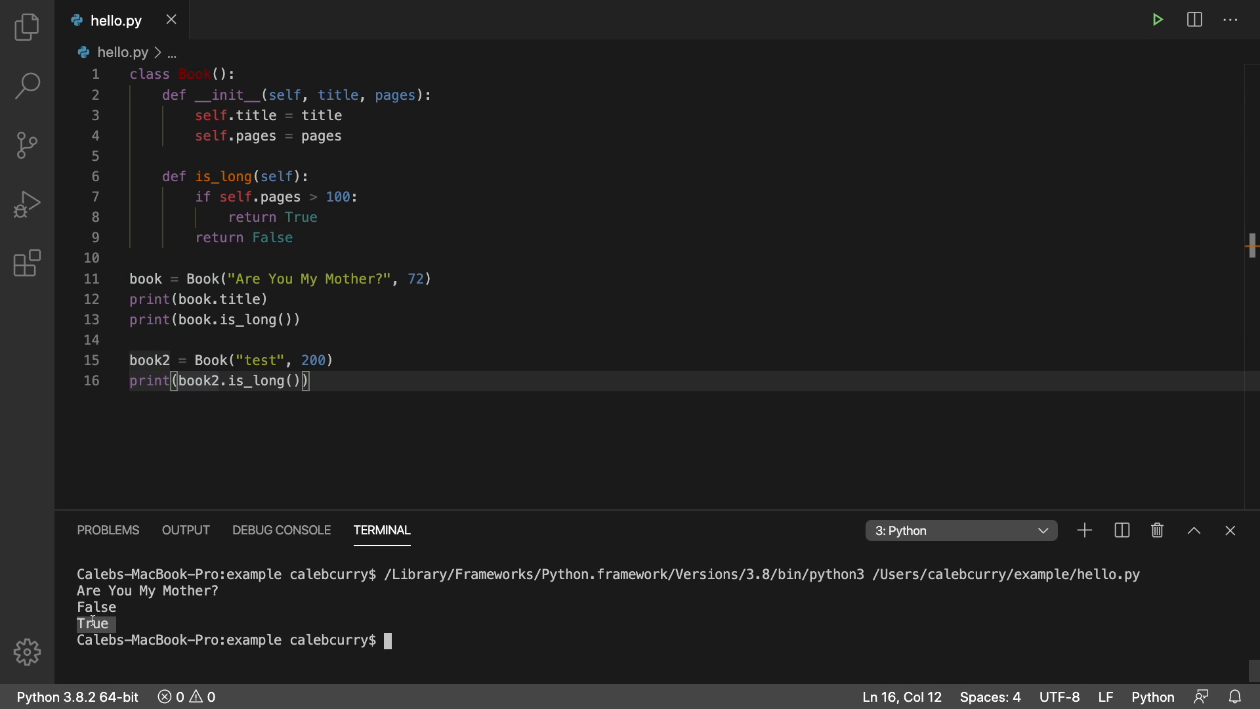